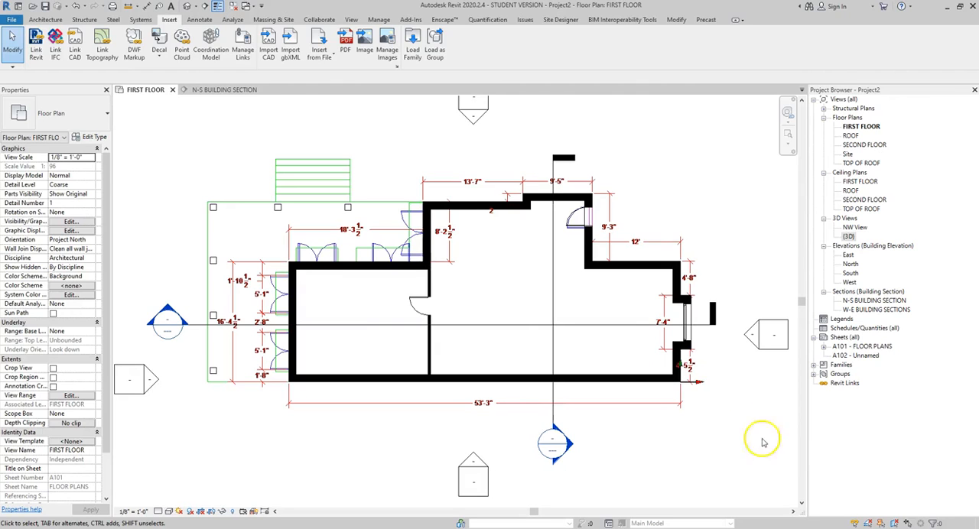
Zoom into the stair area and start the Stair tool from the Architecture ribbon
scroll(up, 3)
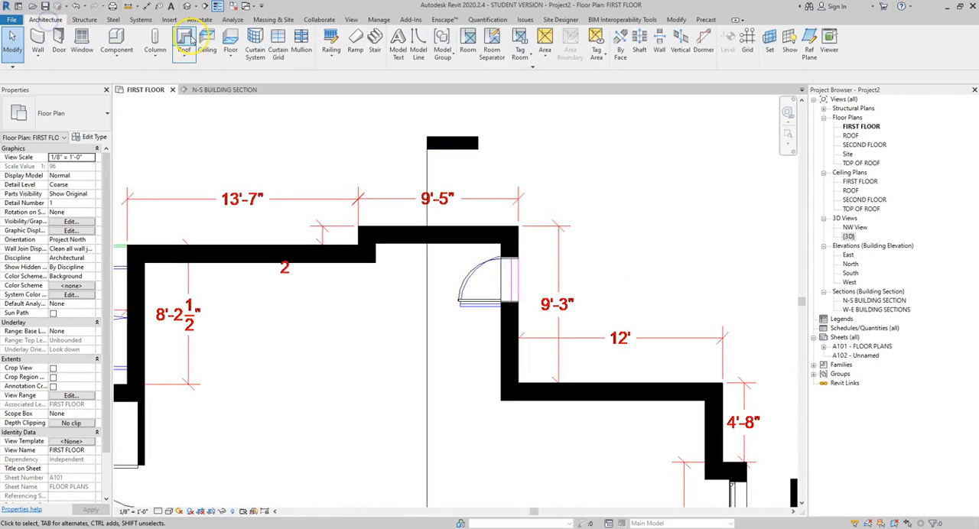
mouse_move(374, 43)
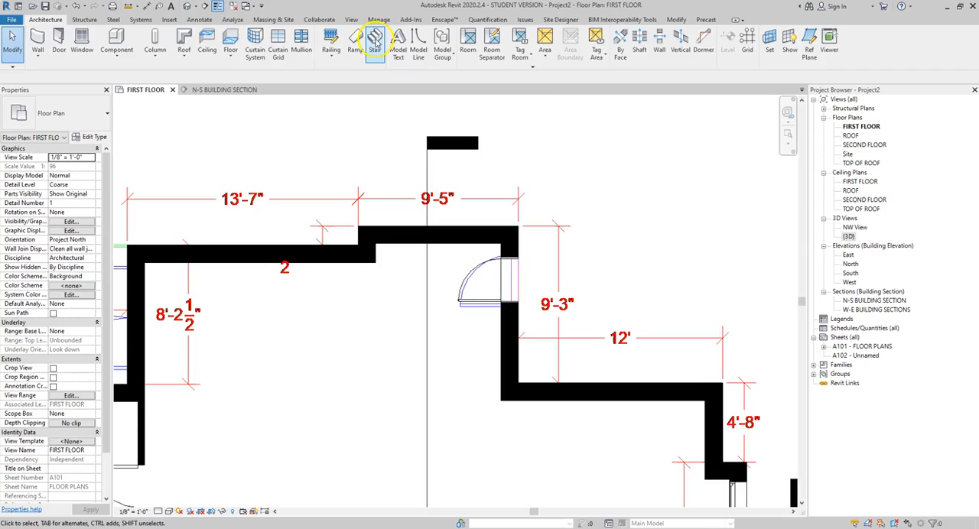
click(373, 43)
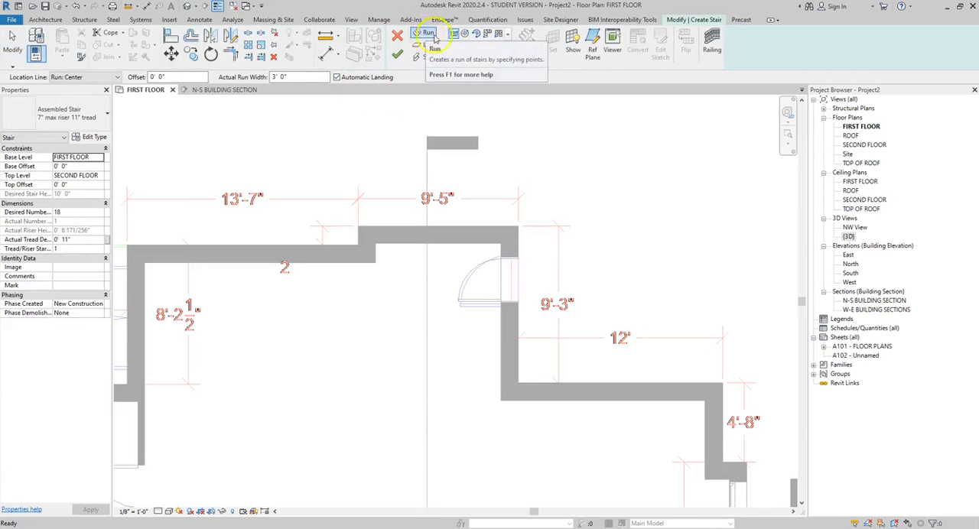
Draw two stair runs forming a U-shaped 18-riser stair with a landing, then finish the stair
click(426, 37)
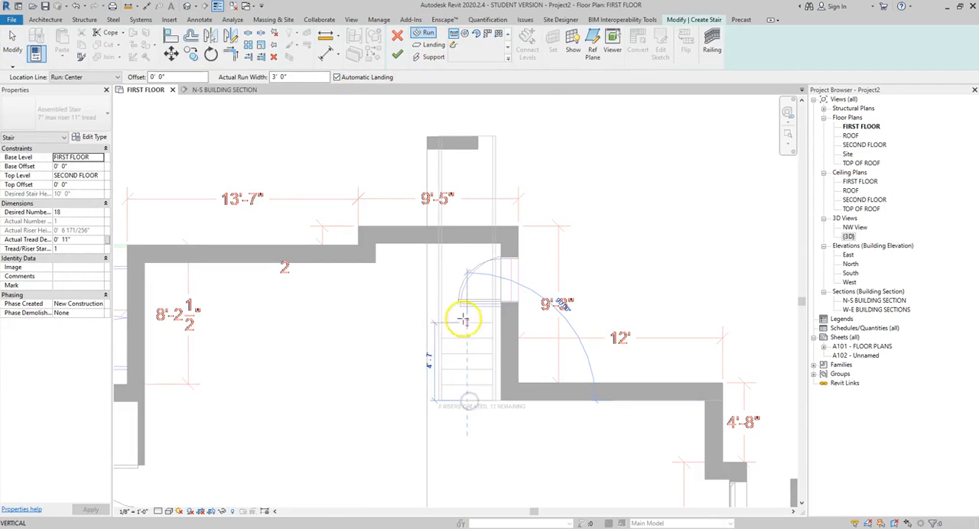
click(465, 318)
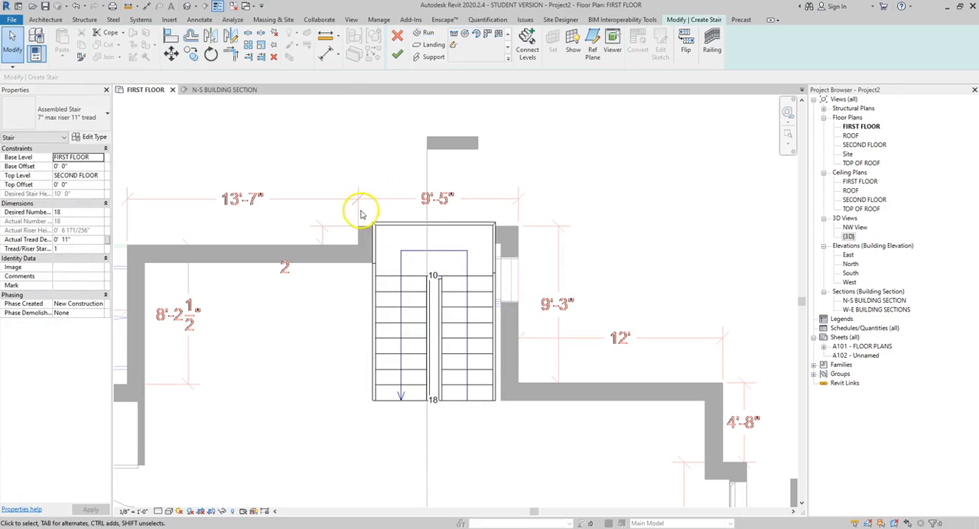
click(433, 345)
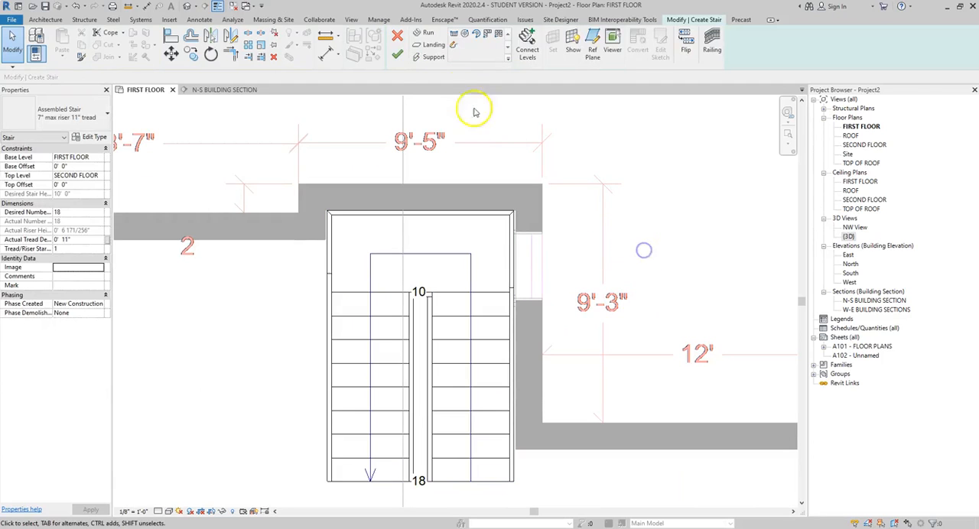
click(397, 56)
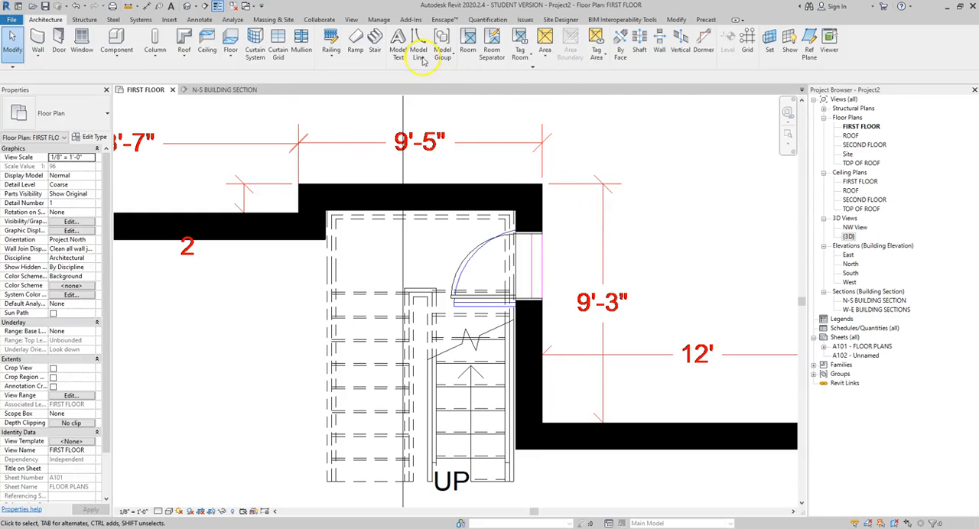
Tile the N-S building section beside the first floor plan and make the plan active
click(225, 90)
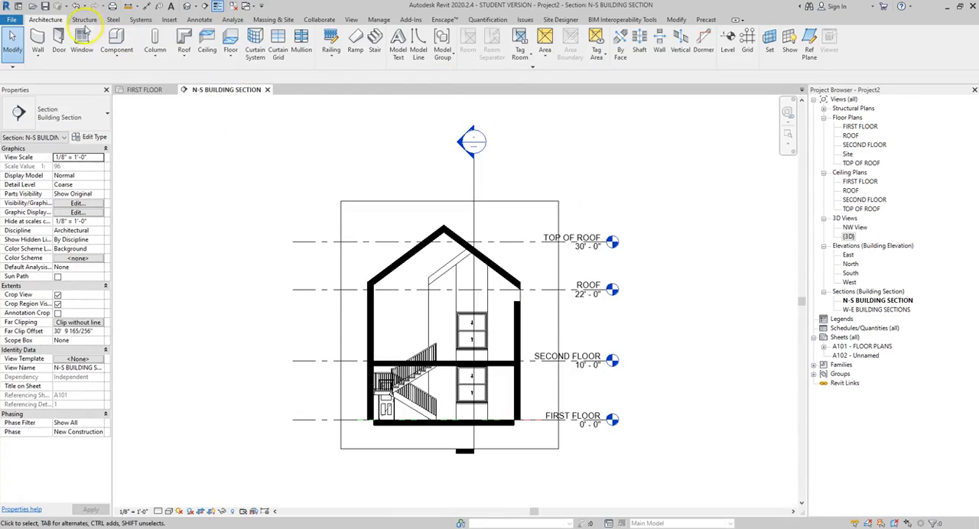
mouse_move(268, 25)
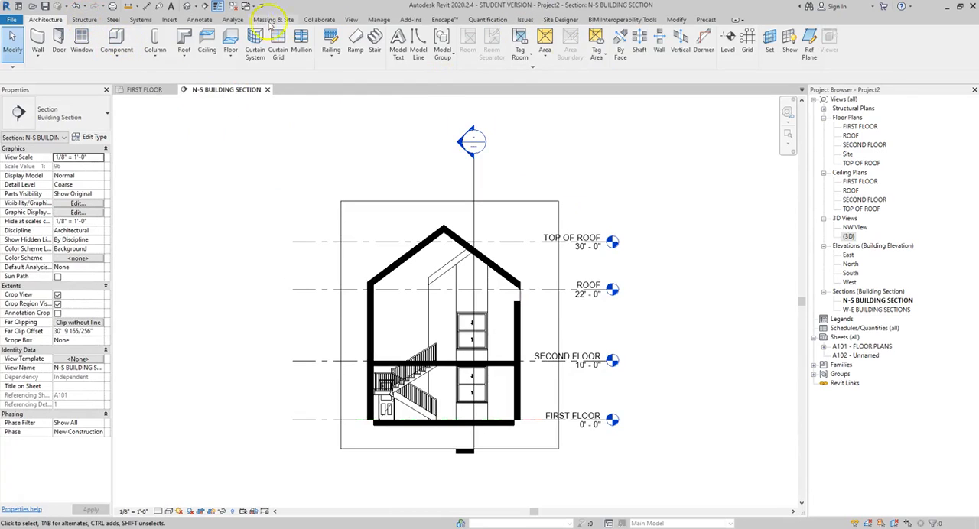
click(352, 20)
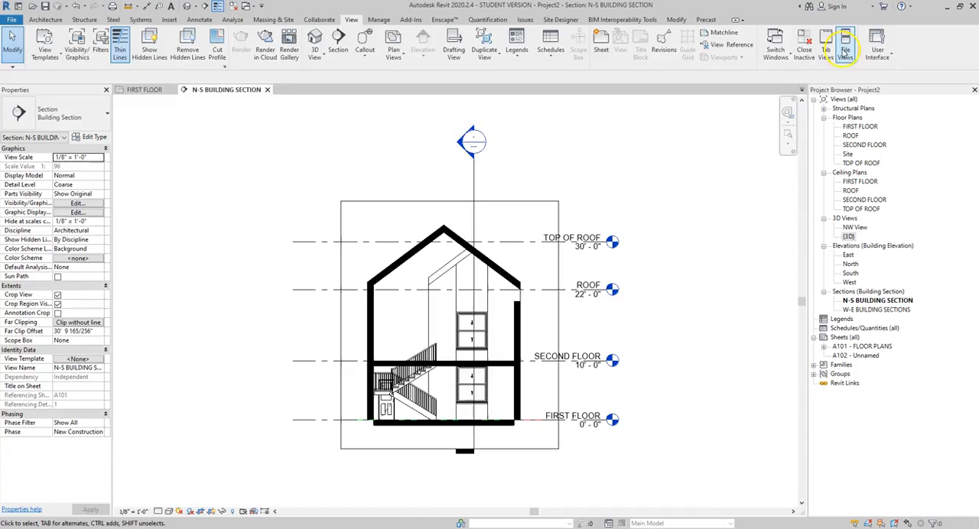
click(844, 43)
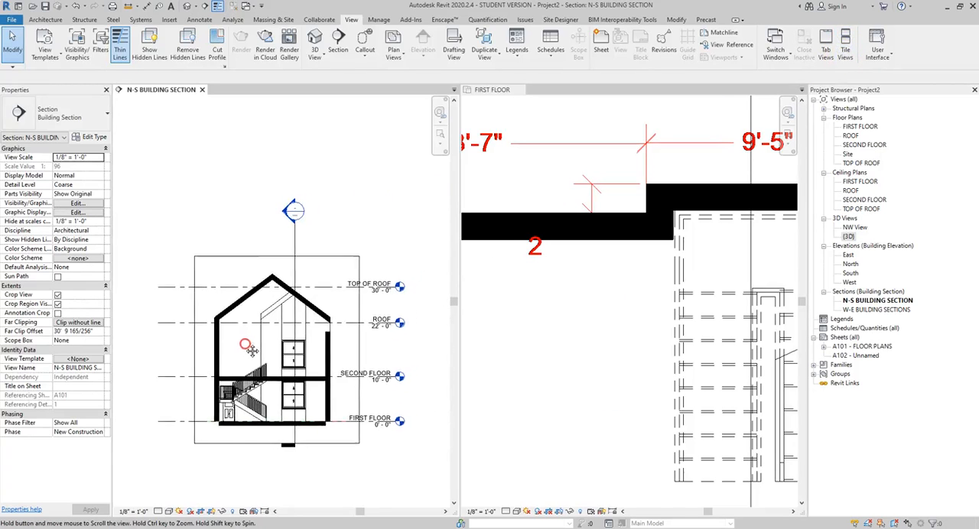
click(492, 91)
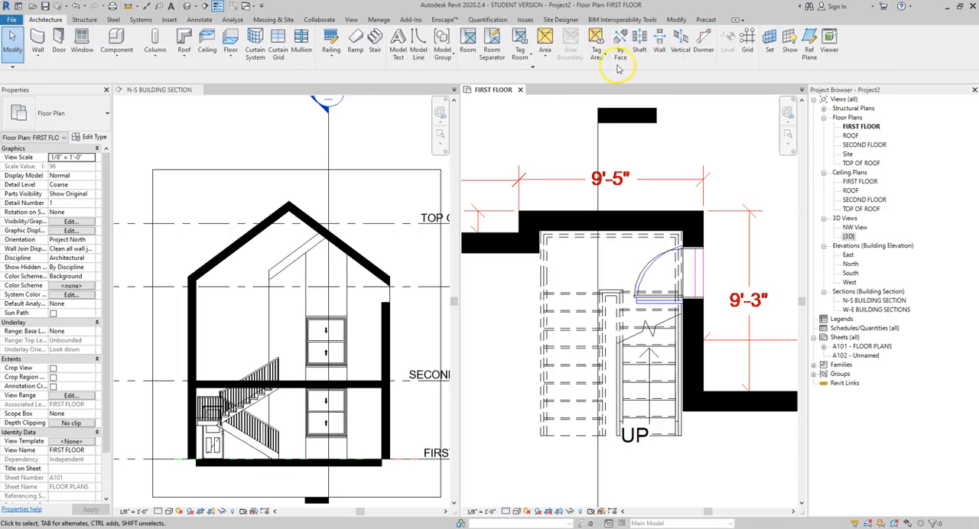
mouse_move(640, 39)
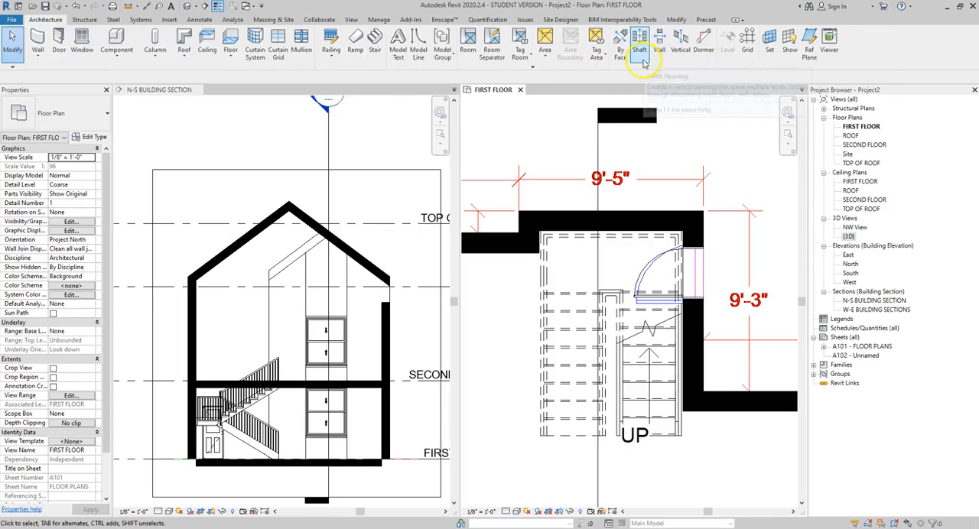
mouse_move(619, 43)
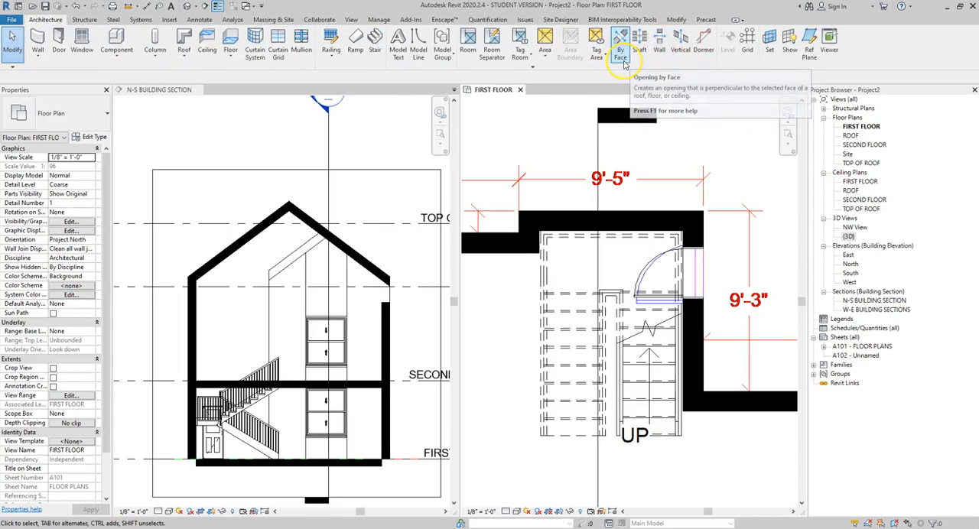
mouse_move(621, 43)
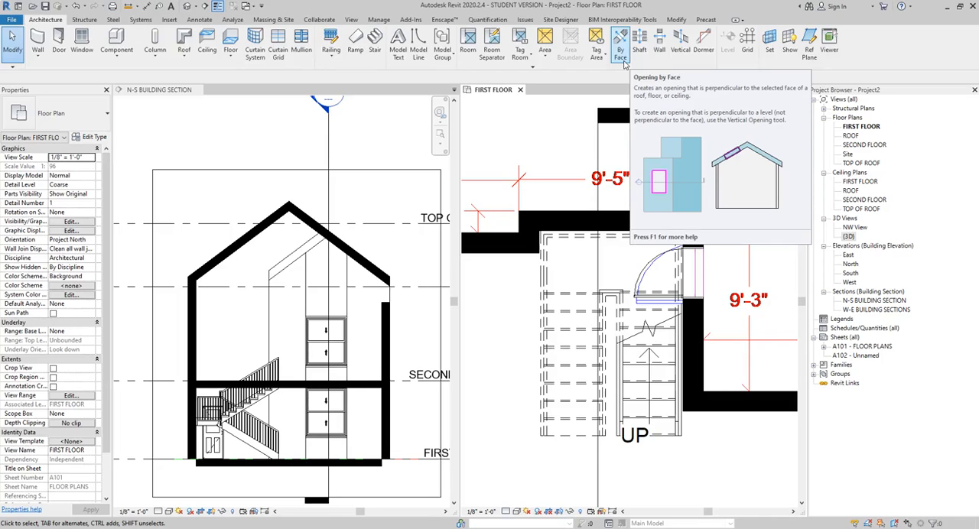
mouse_move(639, 41)
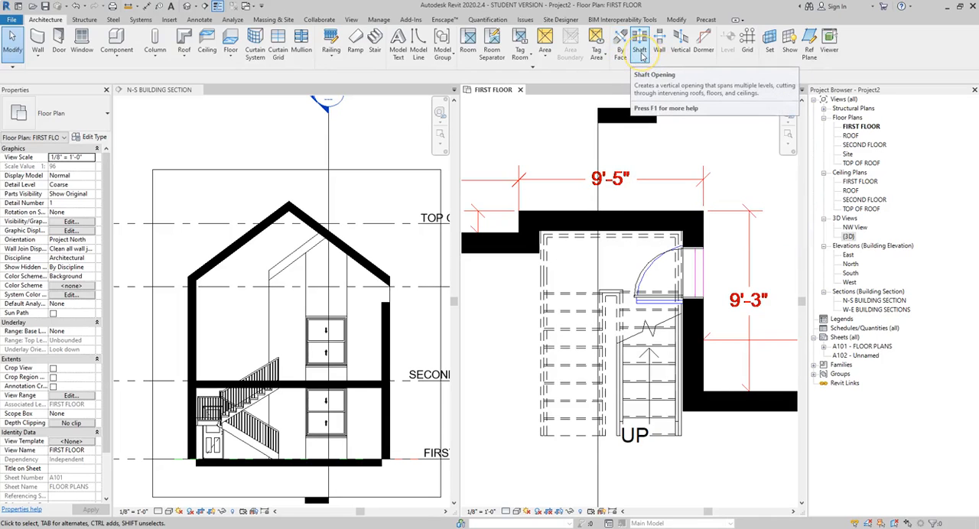
mouse_move(659, 43)
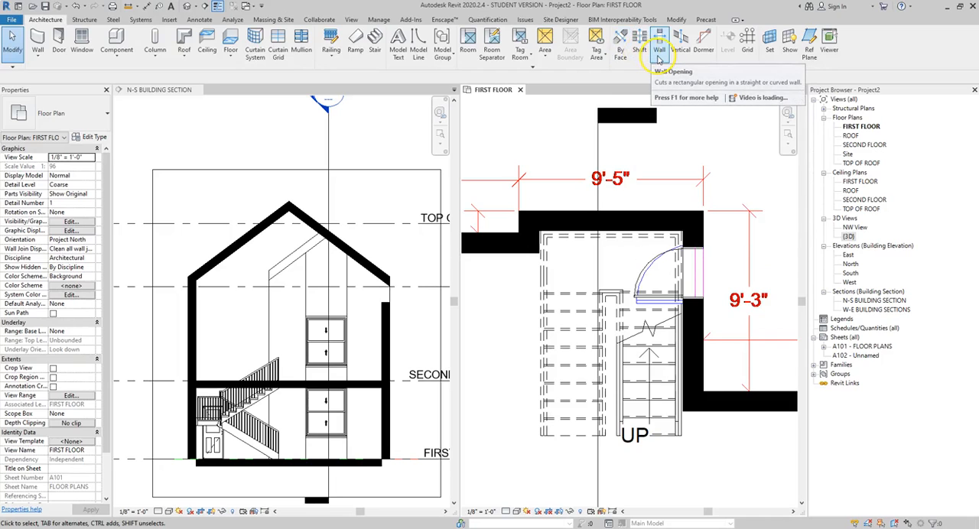
mouse_move(659, 43)
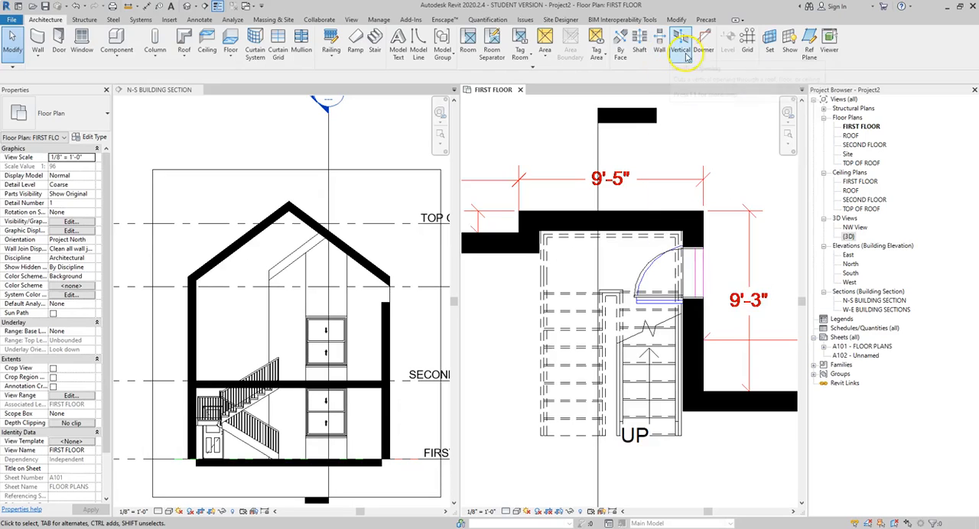
mouse_move(679, 46)
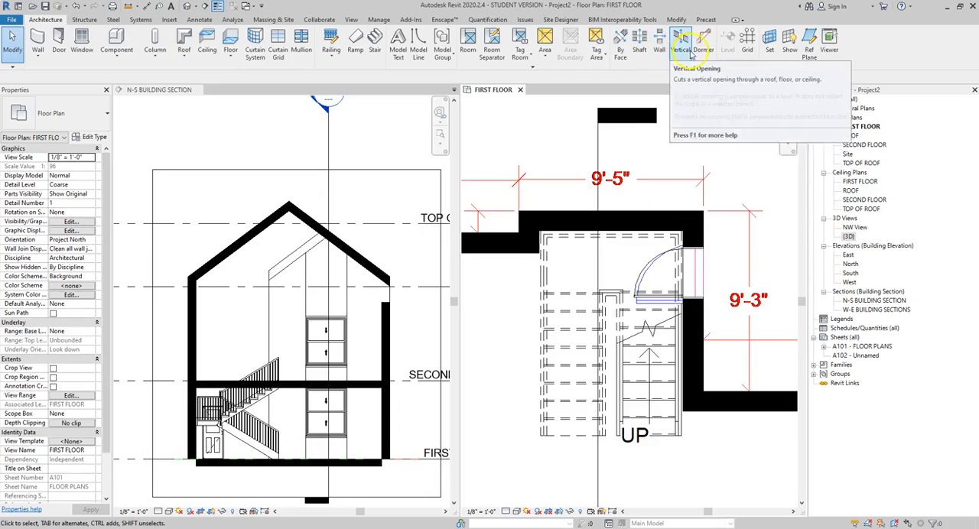
mouse_move(639, 43)
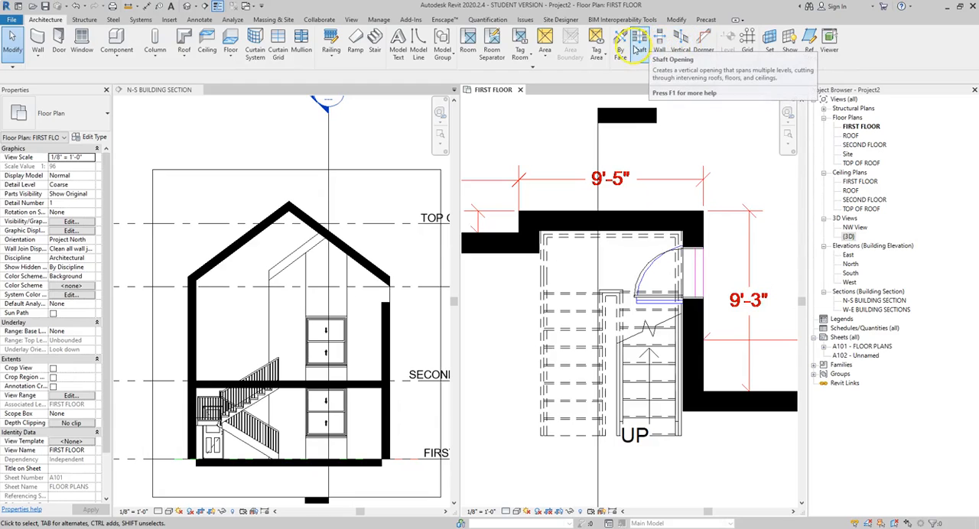
mouse_move(639, 42)
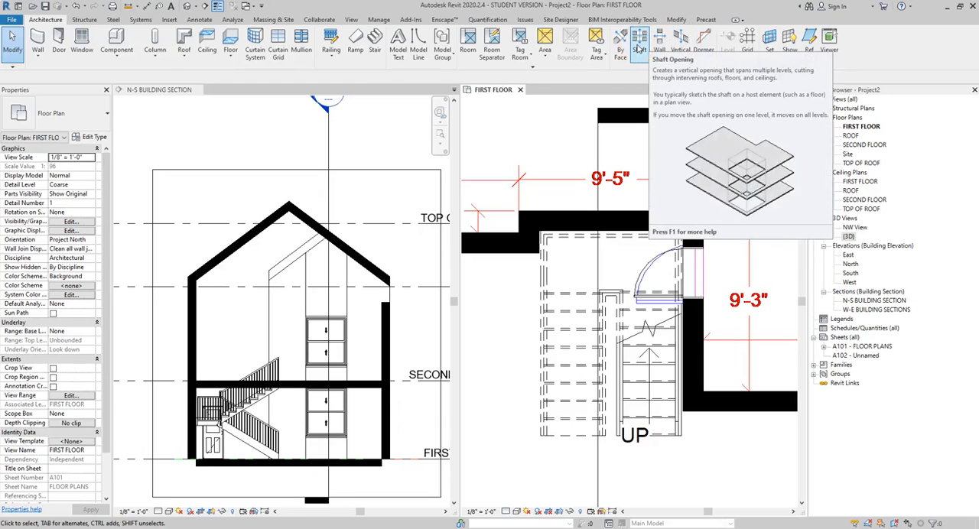
Start a Shaft Opening sketch around the stair from Architecture > Opening
click(639, 43)
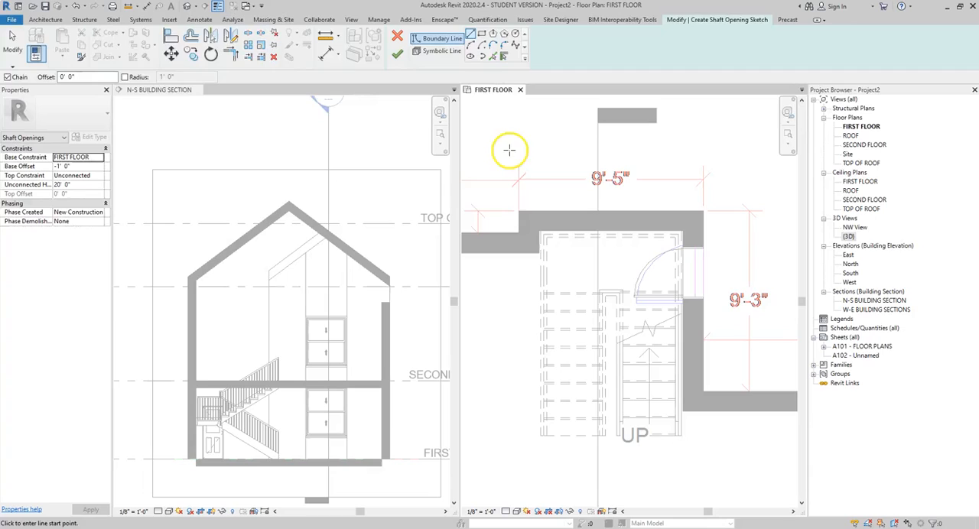
mouse_move(493, 130)
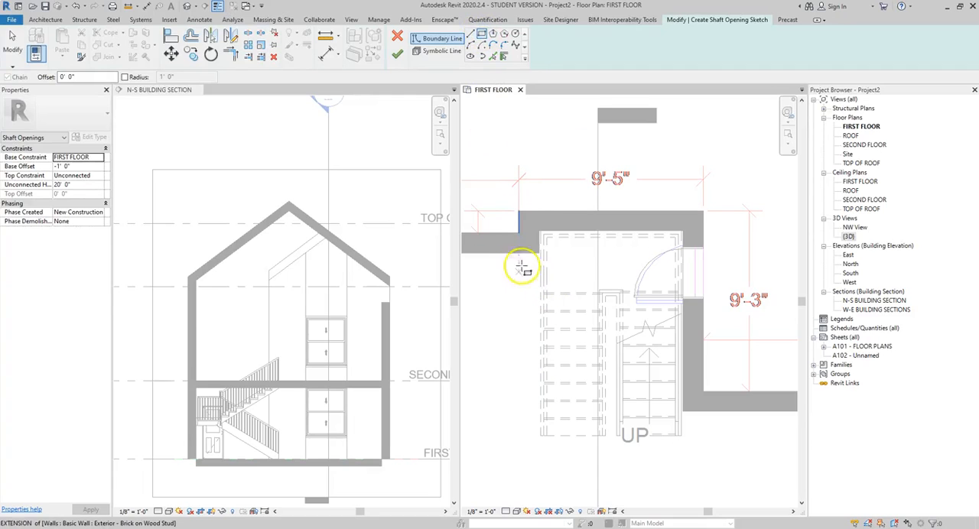
mouse_move(538, 233)
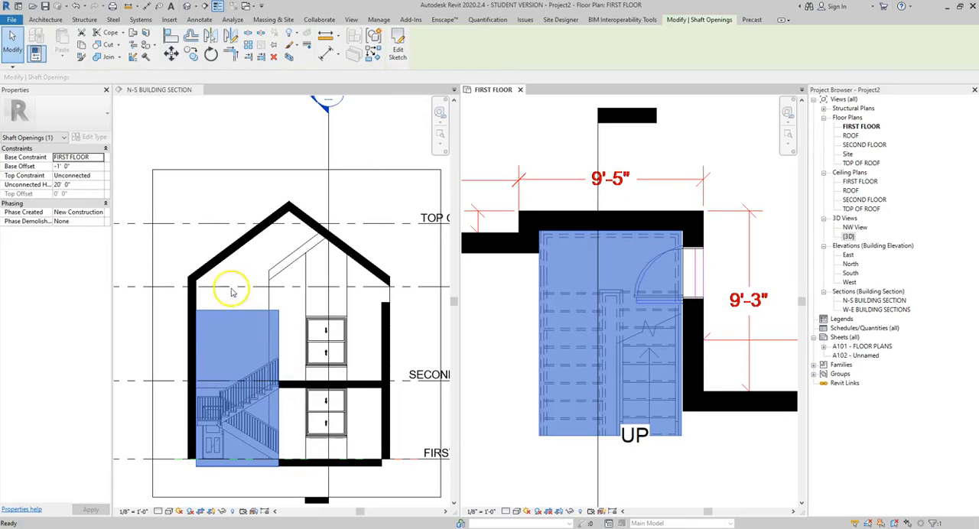
mouse_move(254, 335)
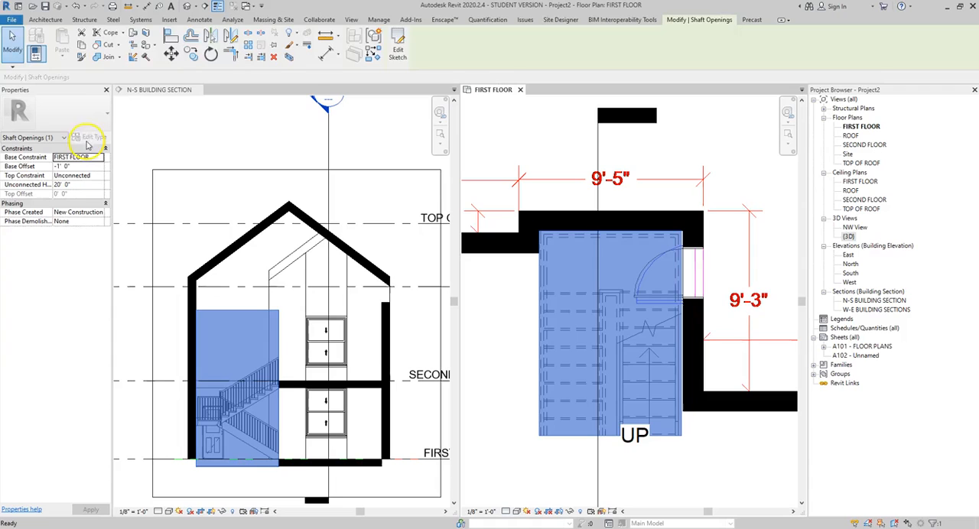
mouse_move(73, 110)
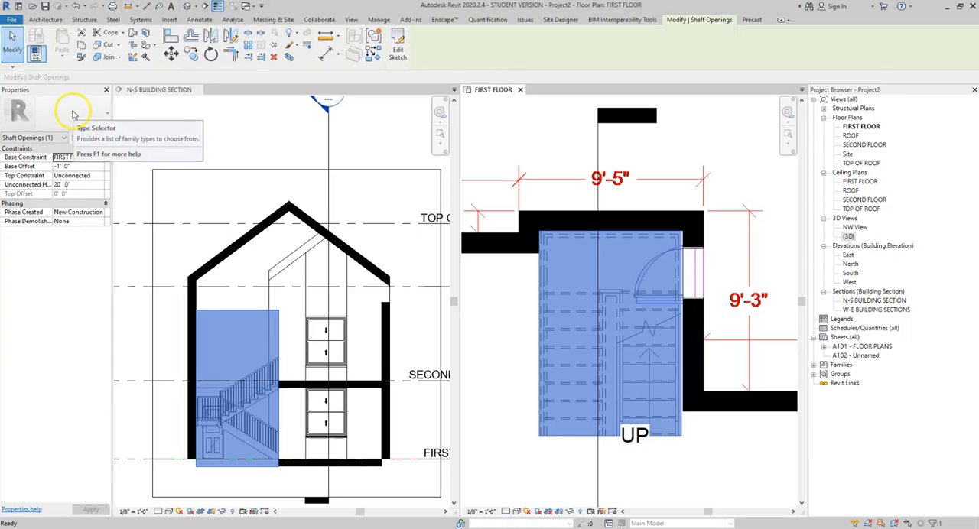
mouse_move(73, 113)
text(0)
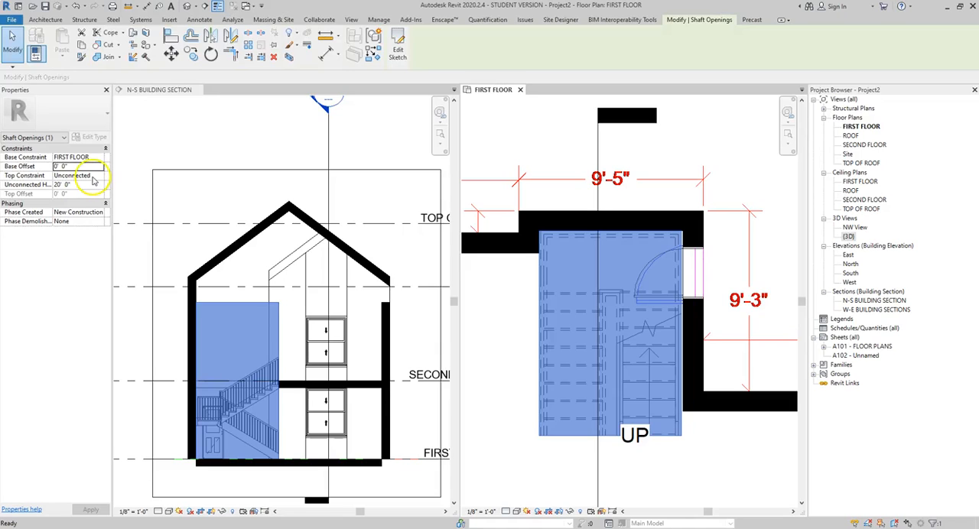
Set the shaft's top constraint to Unconnected with a fixed height and apply the extents
click(98, 175)
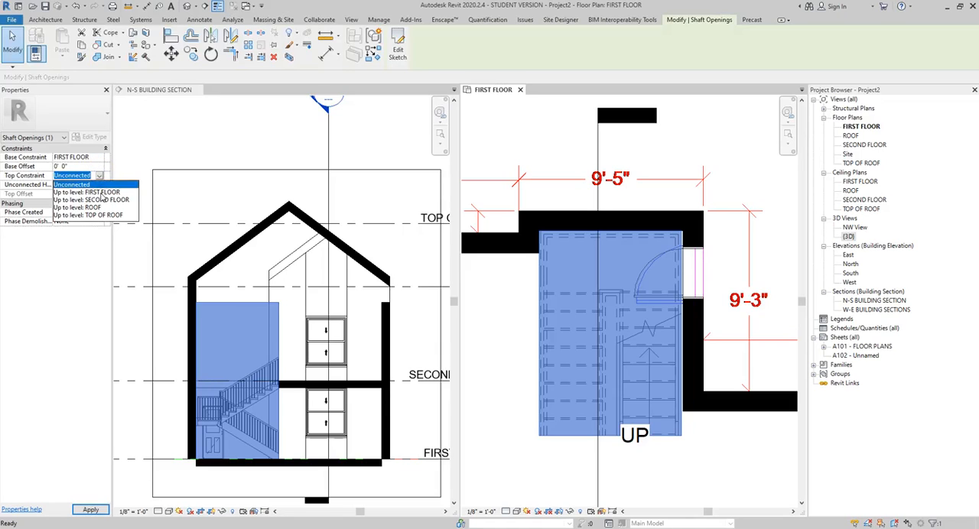
click(76, 208)
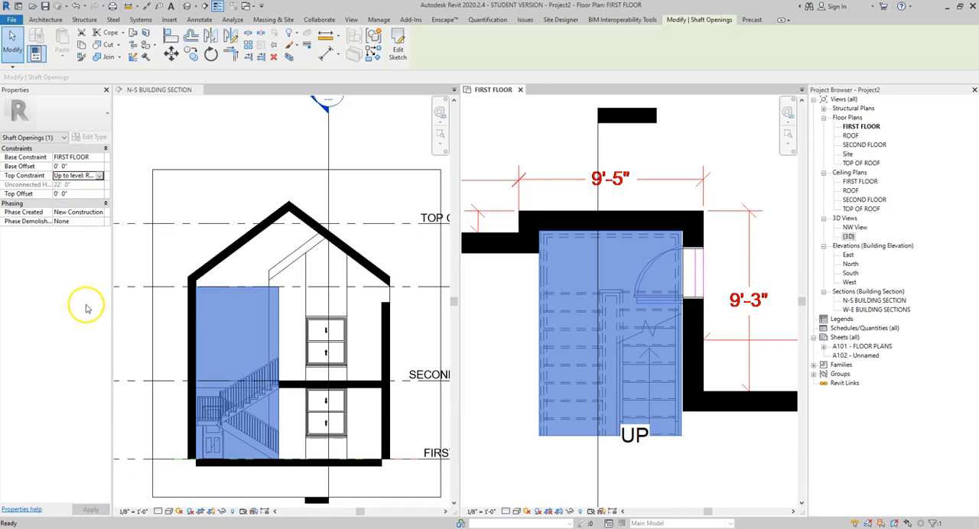
mouse_move(86, 309)
text(12)
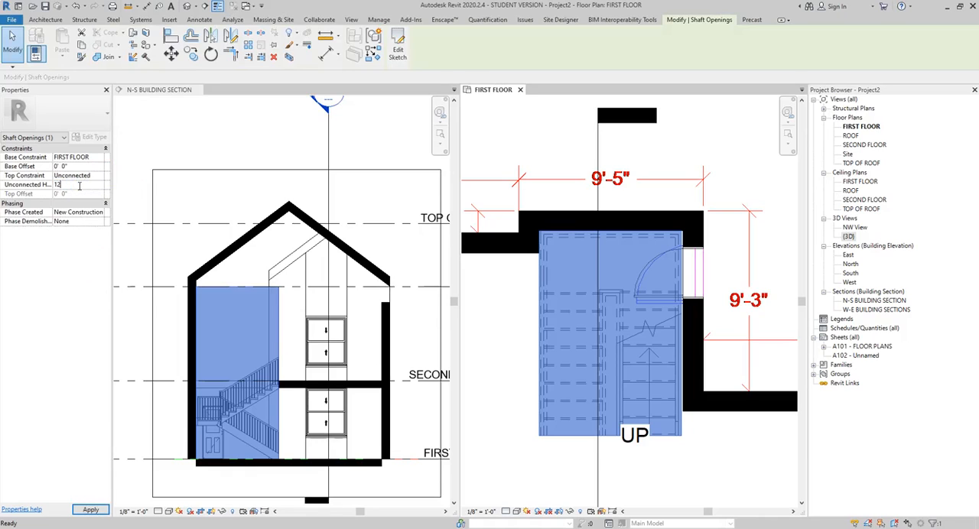
click(90, 509)
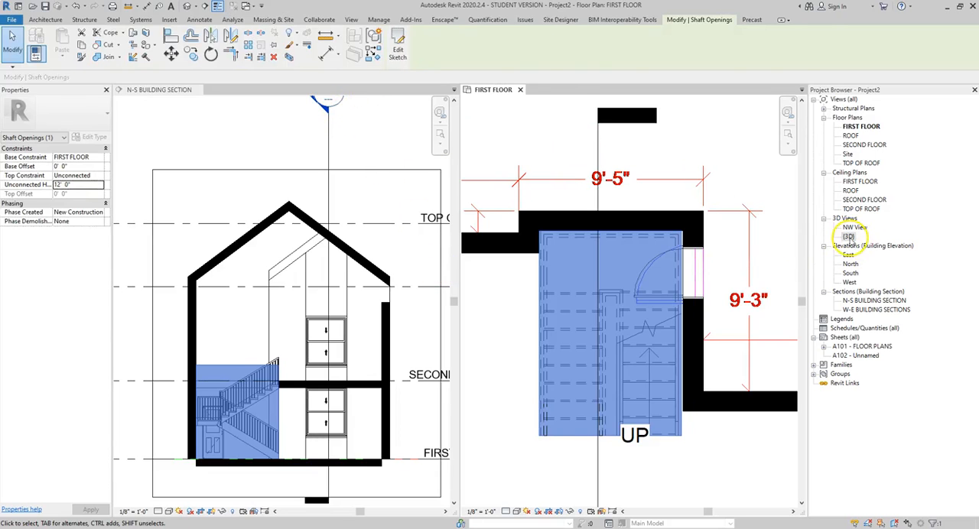
Show the house in 3D and hide the exterior wall to reveal the shaft opening
double_click(849, 235)
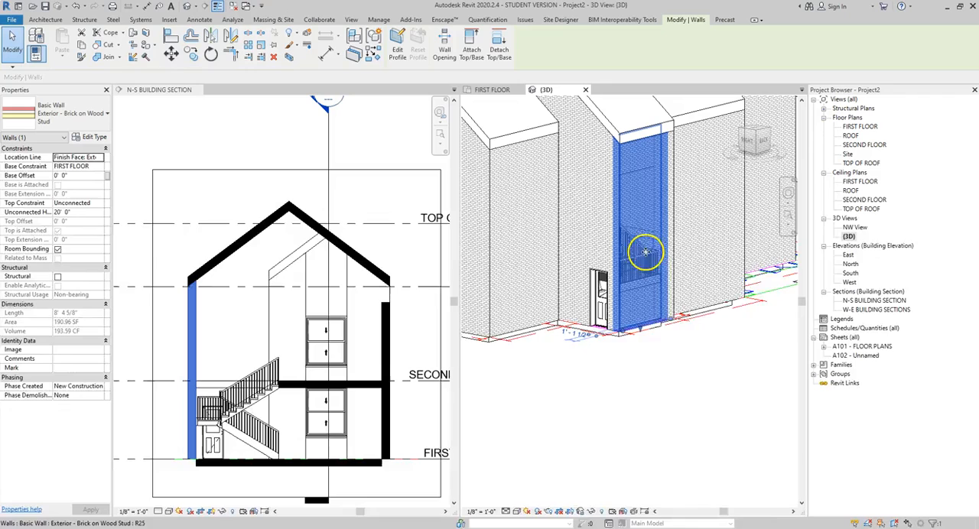
right_click(646, 253)
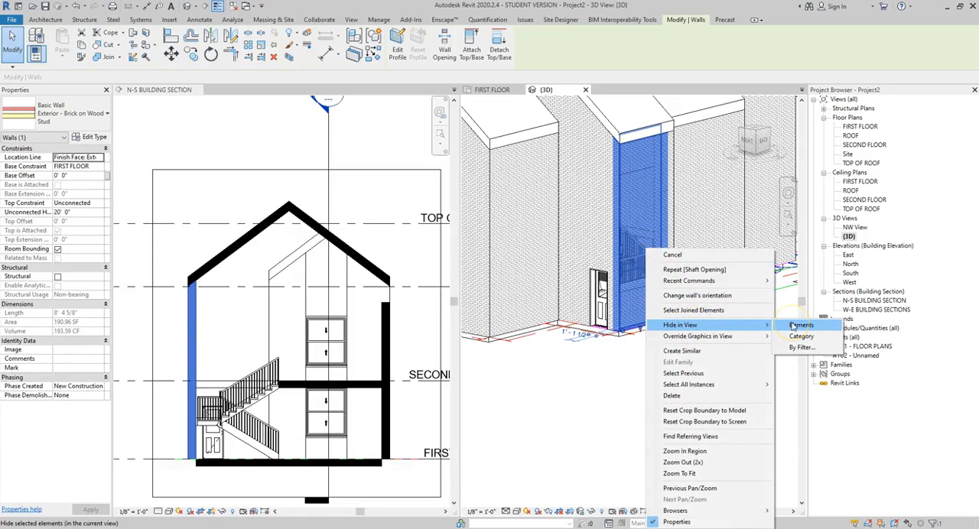
click(802, 325)
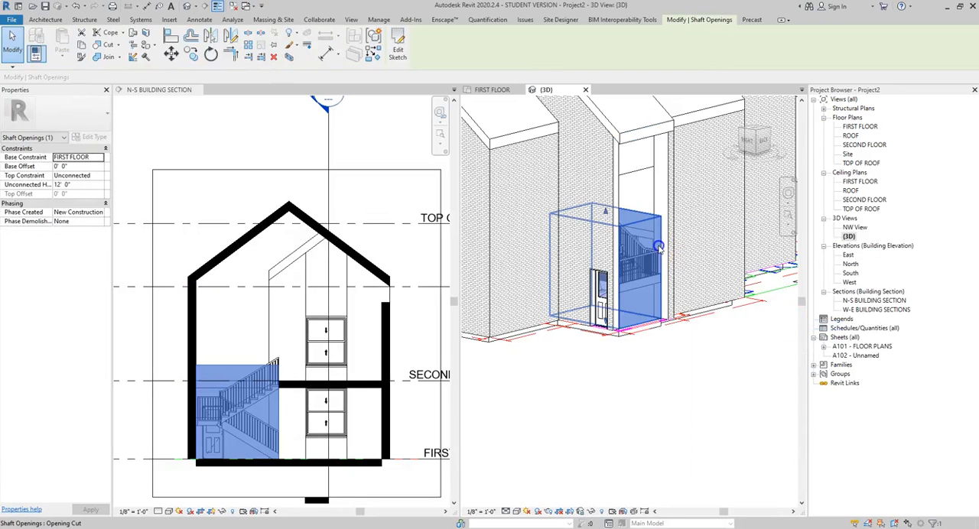
click(682, 365)
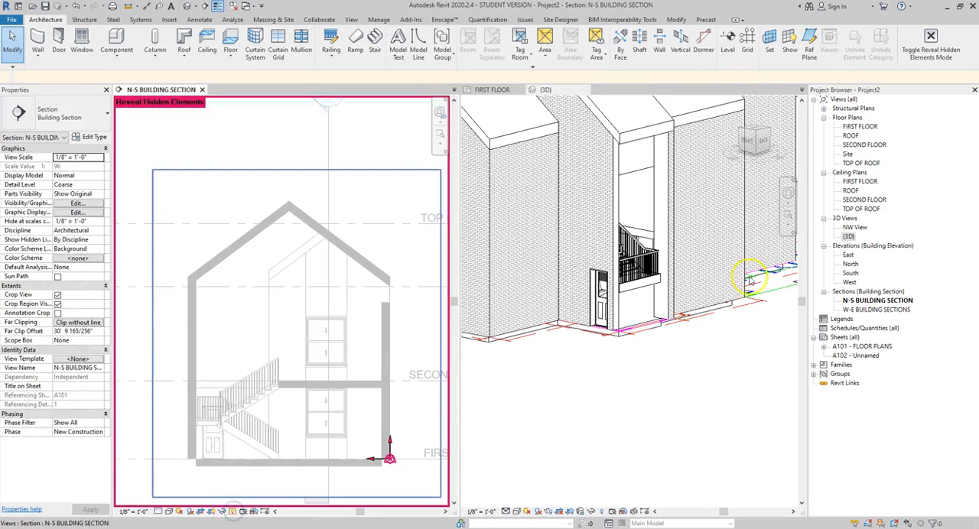
Turn off Reveal Hidden Elements, inspect the opening in section and 3D, then close the 3D view
click(930, 40)
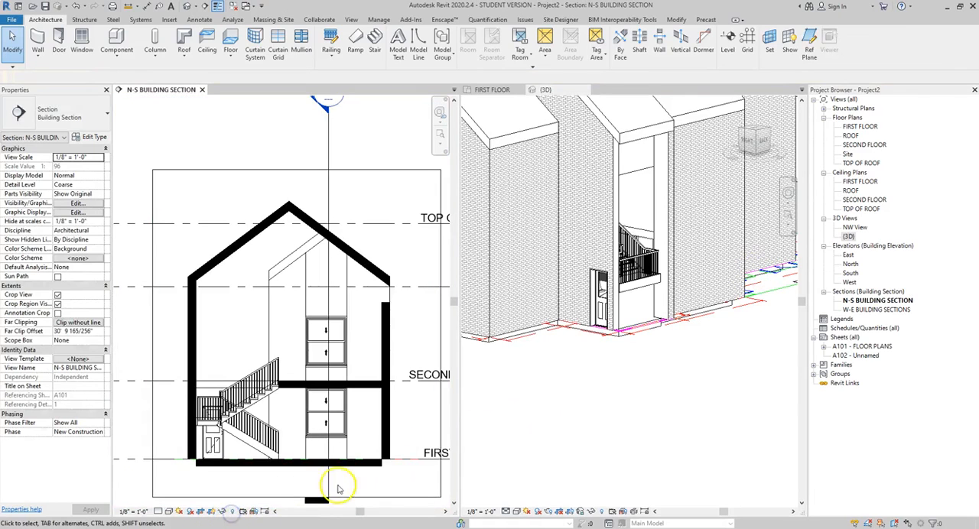
click(546, 90)
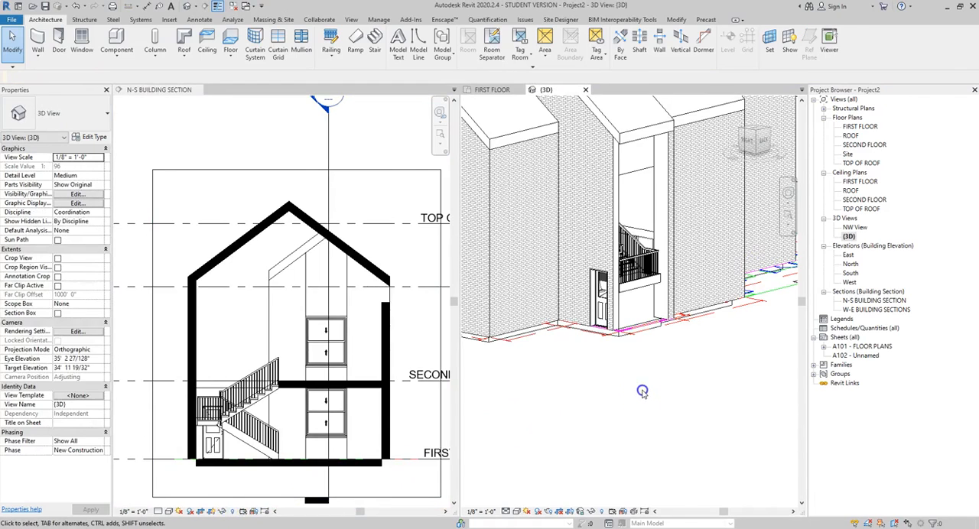
click(232, 510)
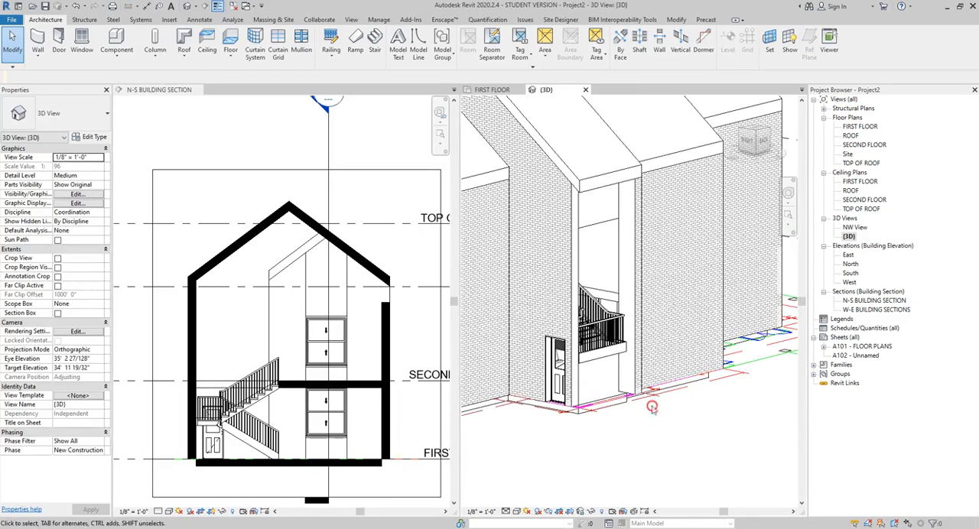
click(236, 511)
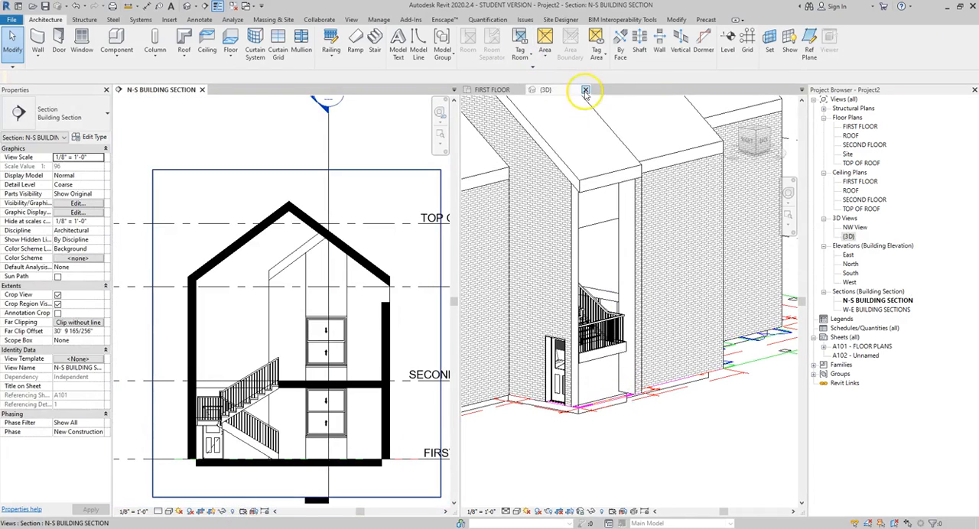
click(585, 91)
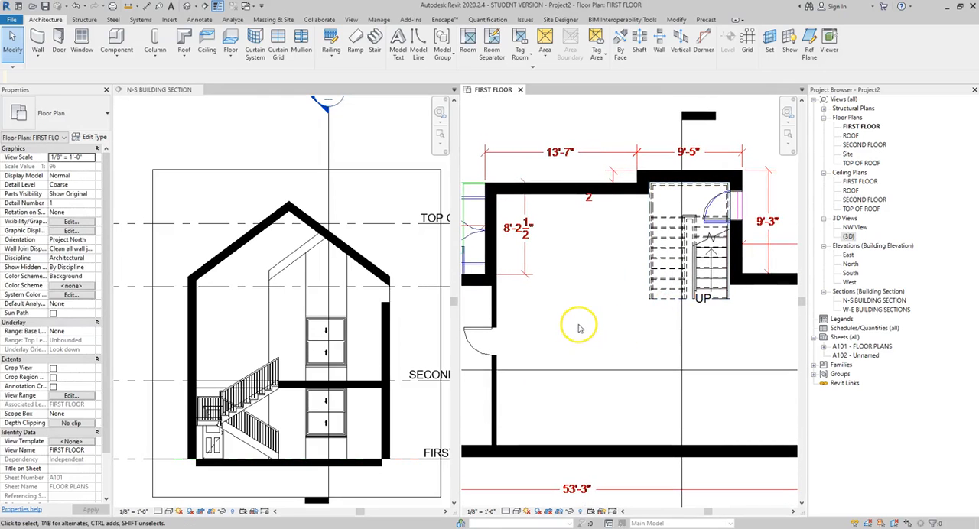
mouse_move(578, 323)
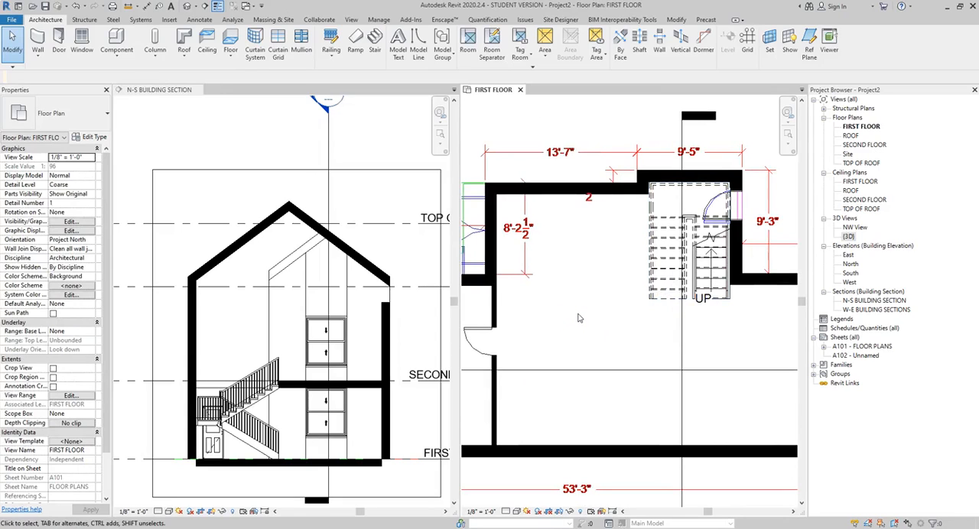
click(474, 340)
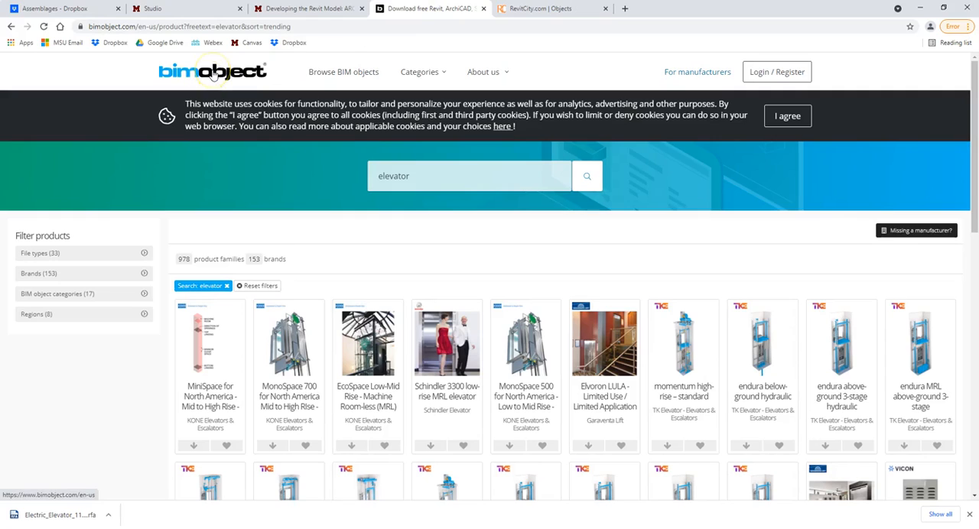
mouse_move(590, 277)
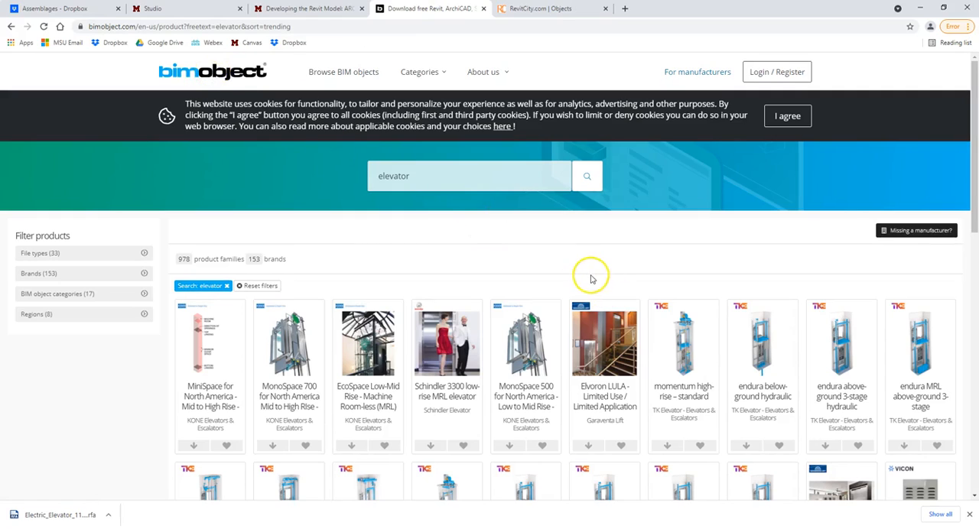
mouse_move(353, 398)
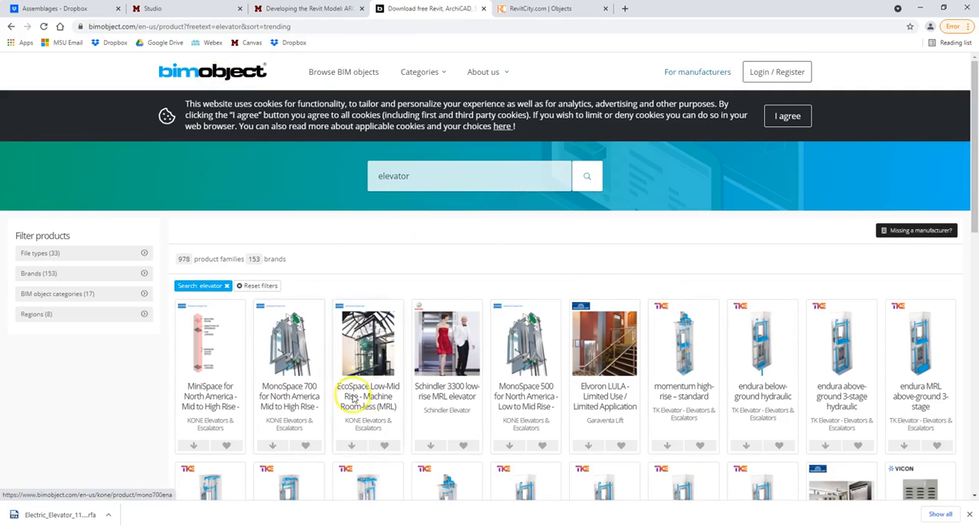
Browse BIMobject's elevator results without choosing one, then move to the RevitCity page
scroll(down, 3)
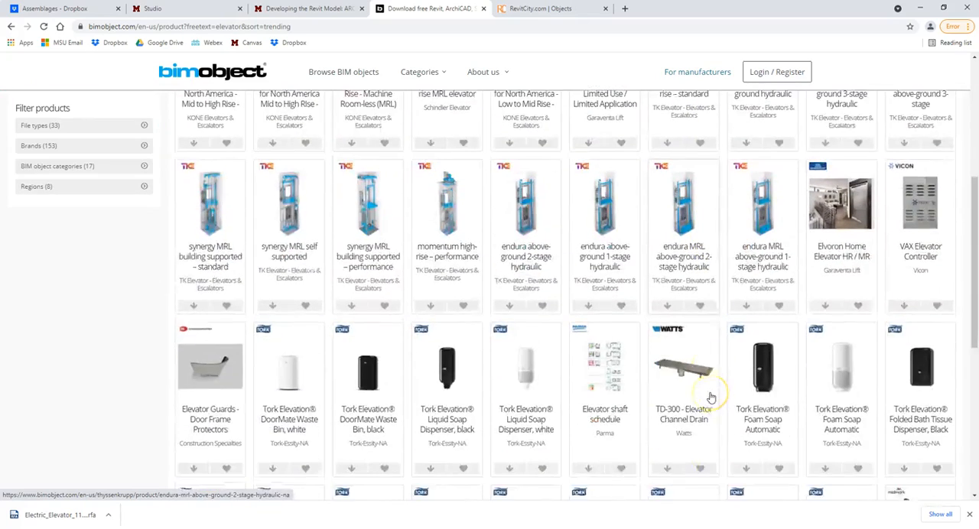
scroll(down, 3)
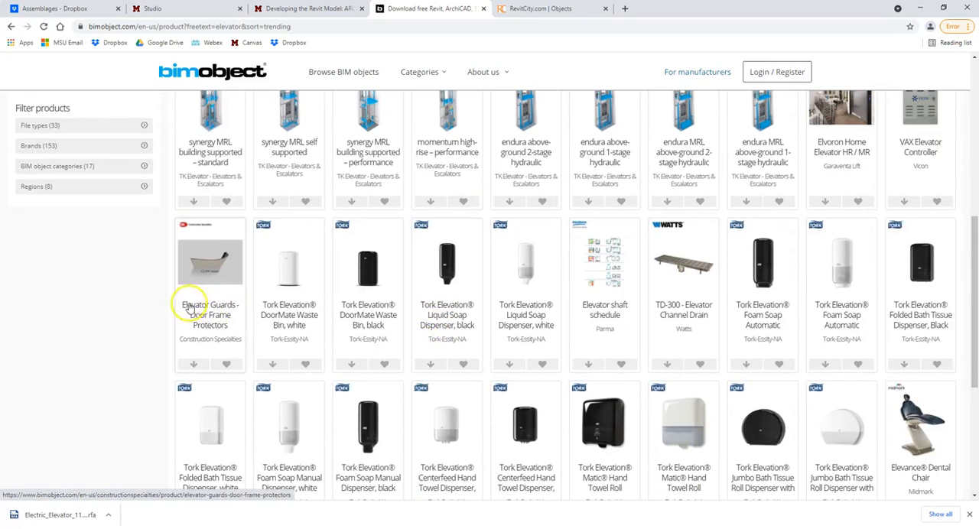
mouse_move(398, 422)
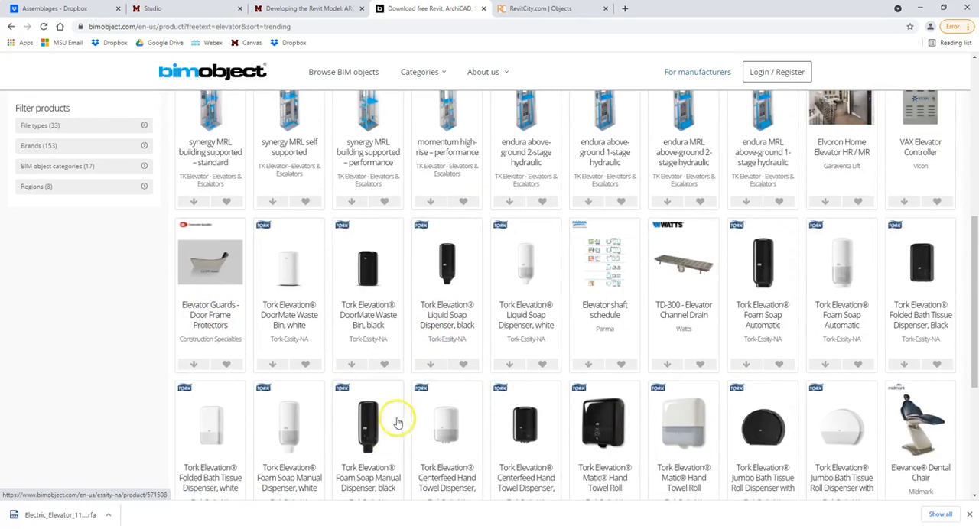
scroll(down, 3)
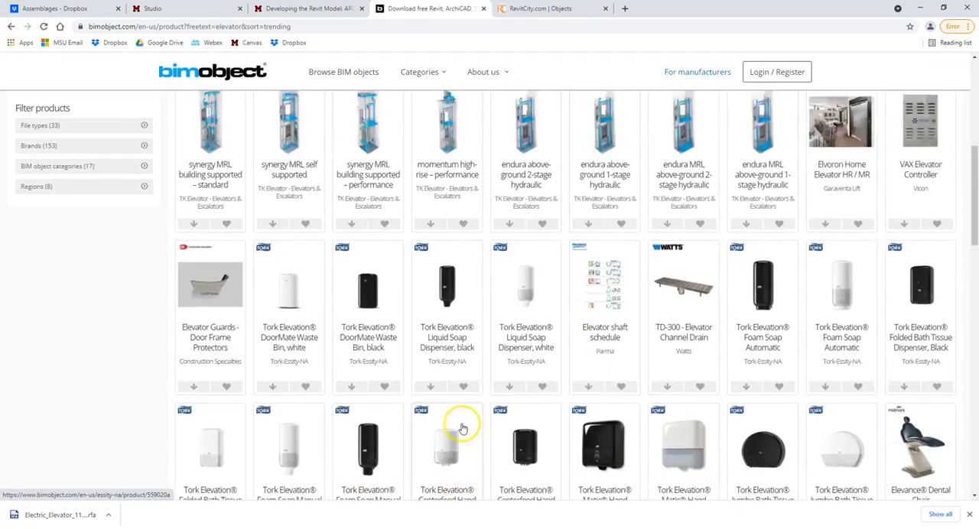
scroll(up, 3)
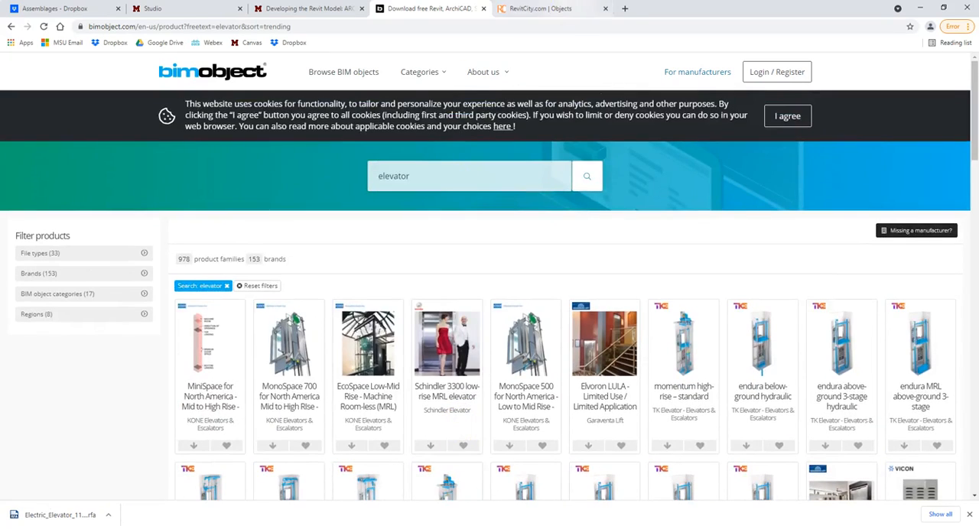
click(551, 9)
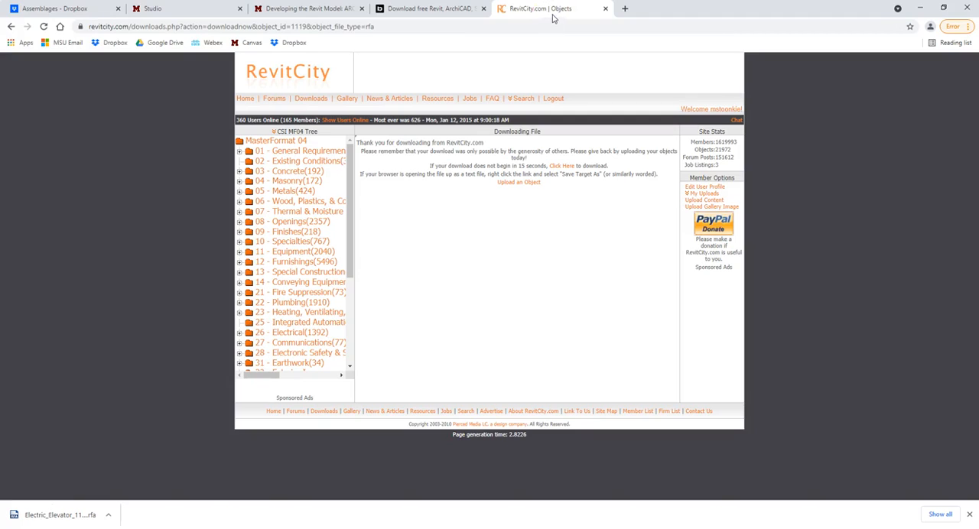
mouse_move(538, 14)
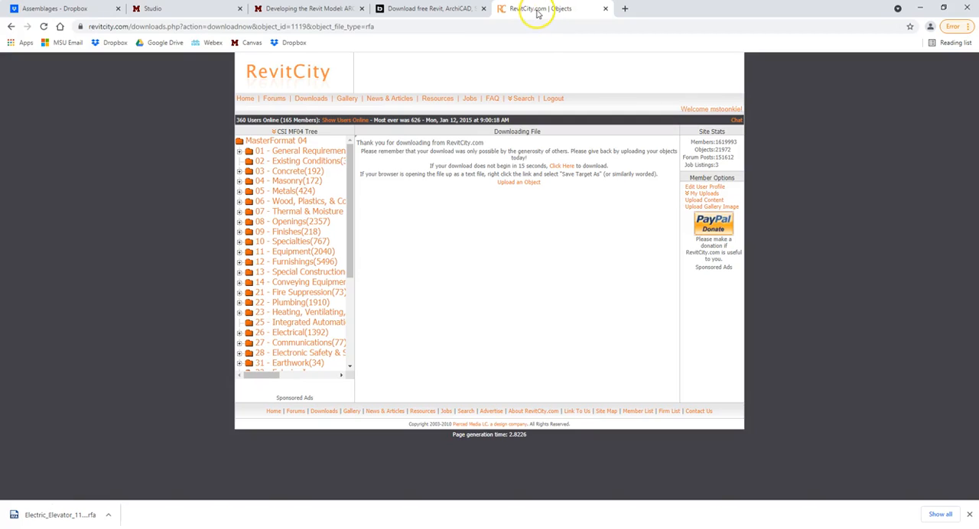
mouse_move(523, 98)
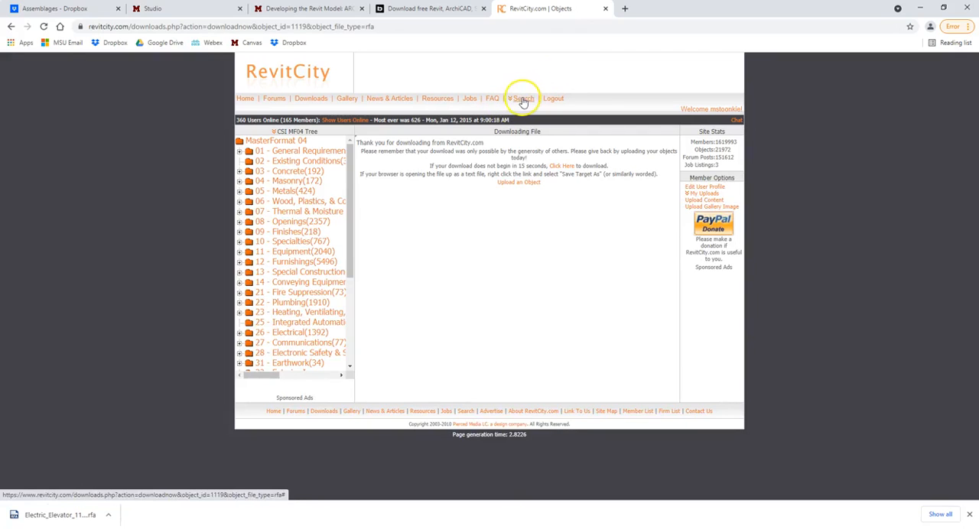
Search RevitCity downloads for 'elevator' and list results like Glass Elevator and Elevator Symbol
click(523, 98)
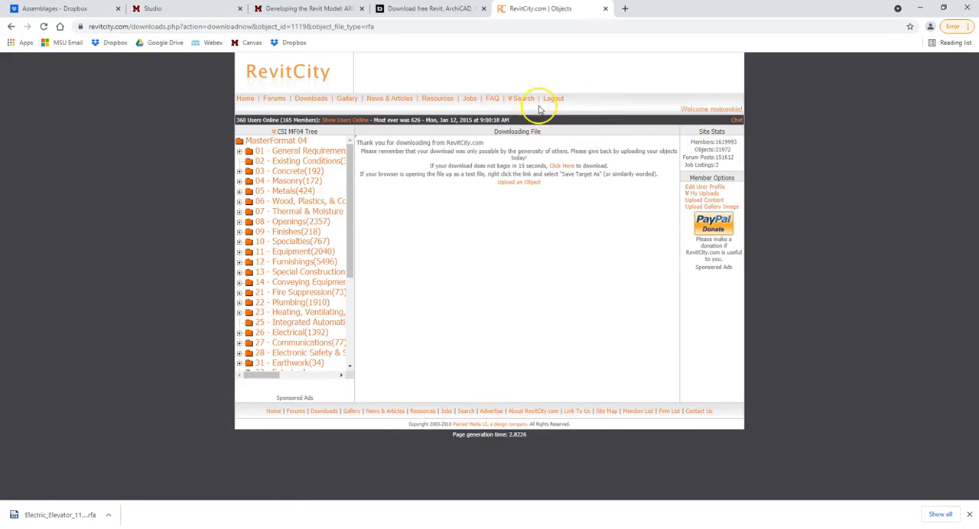
click(520, 98)
text(elevator)
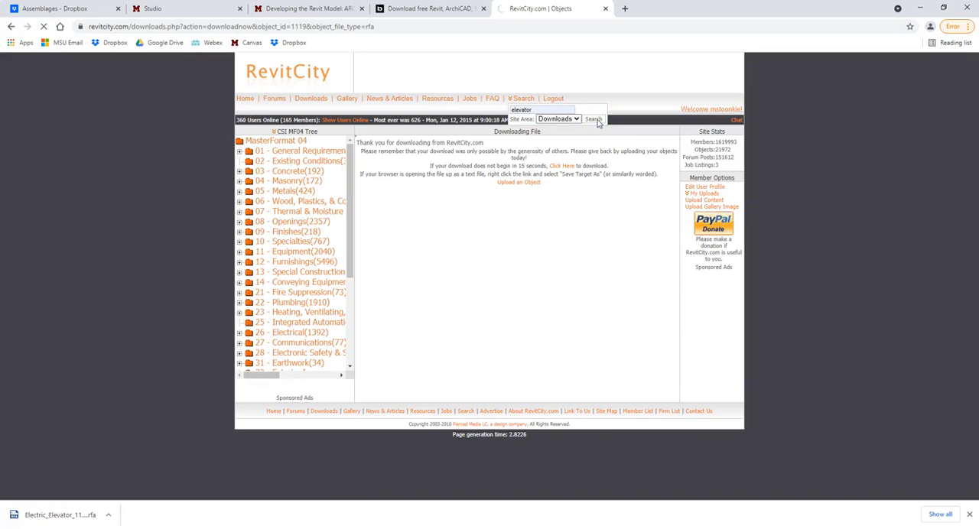
mouse_move(597, 128)
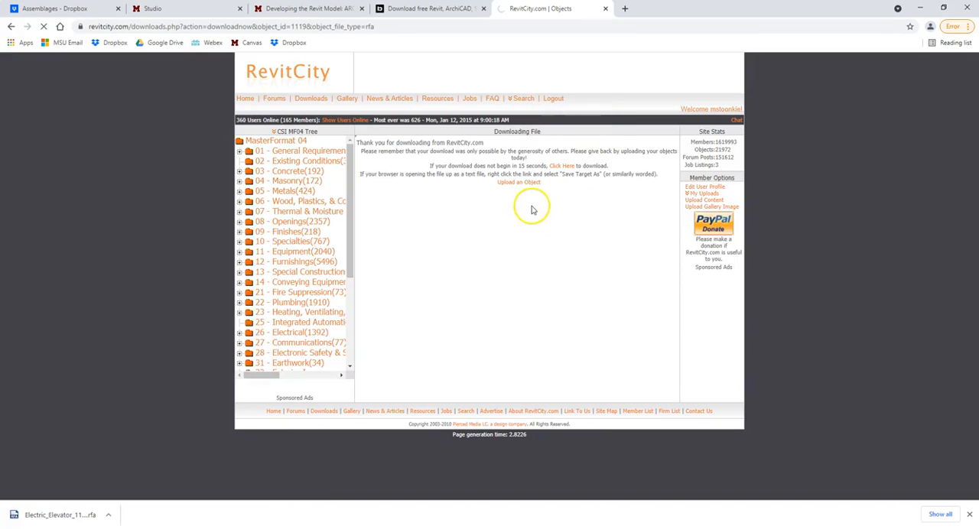
mouse_move(543, 233)
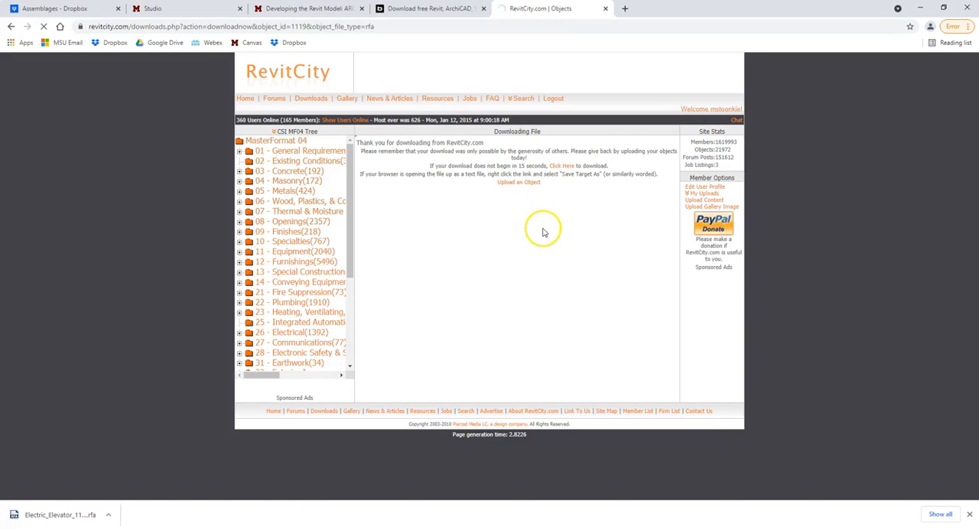
mouse_move(543, 232)
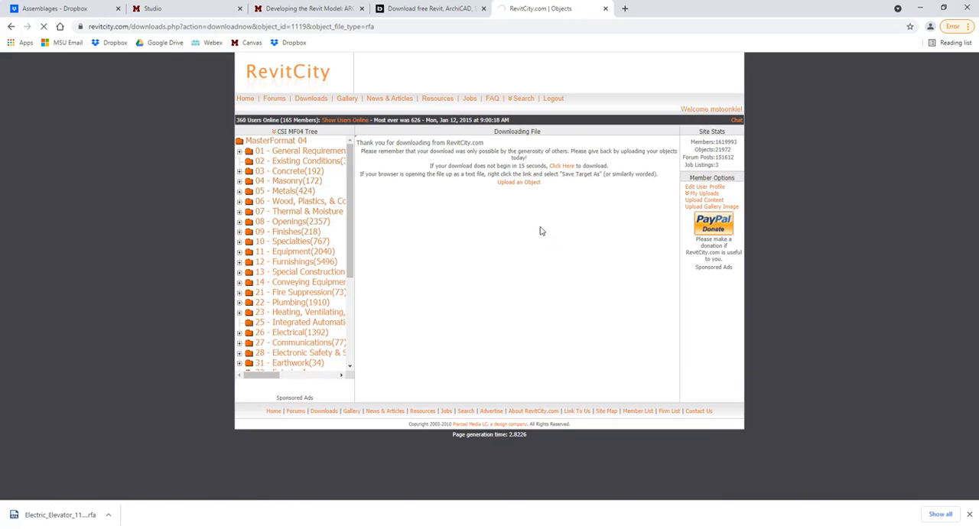
click(523, 97)
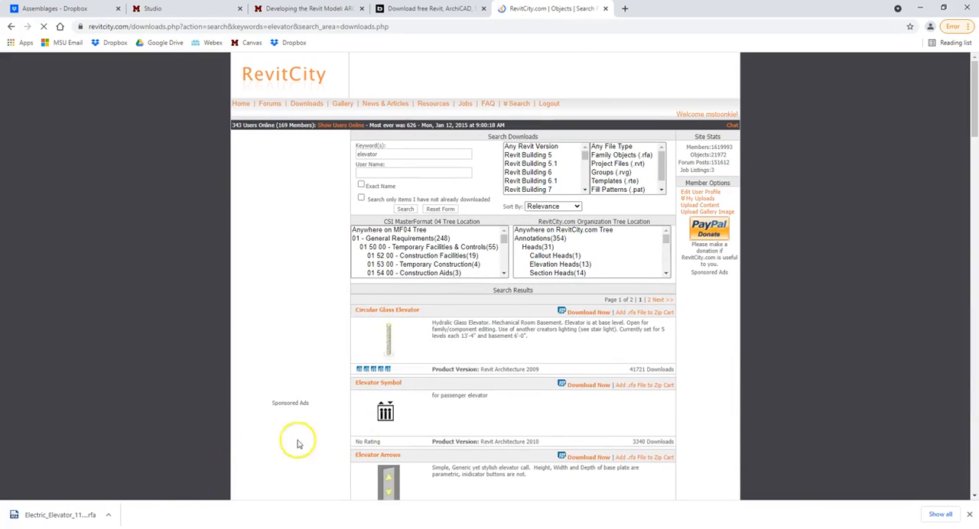
Look over the results and load the downloaded Electric_Elevator .rfa from Chrome's download bar
scroll(down, 3)
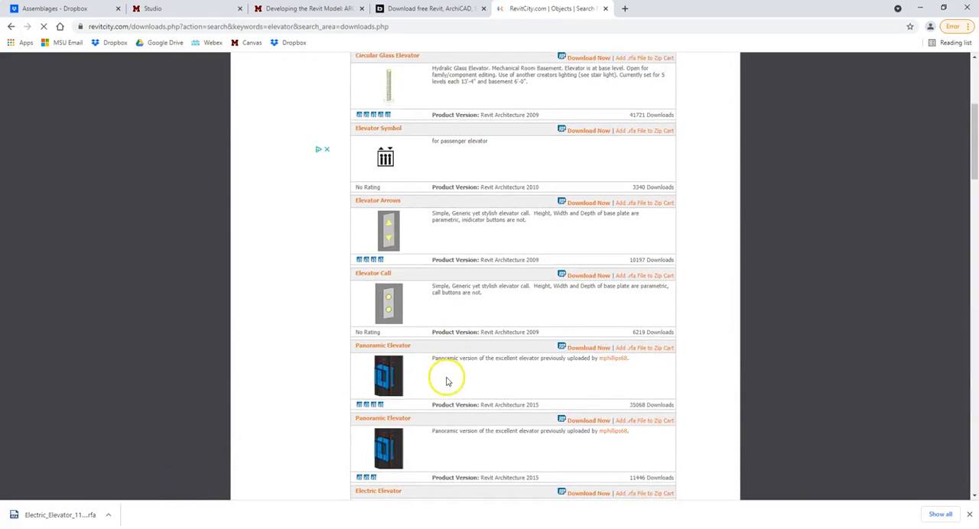
scroll(down, 3)
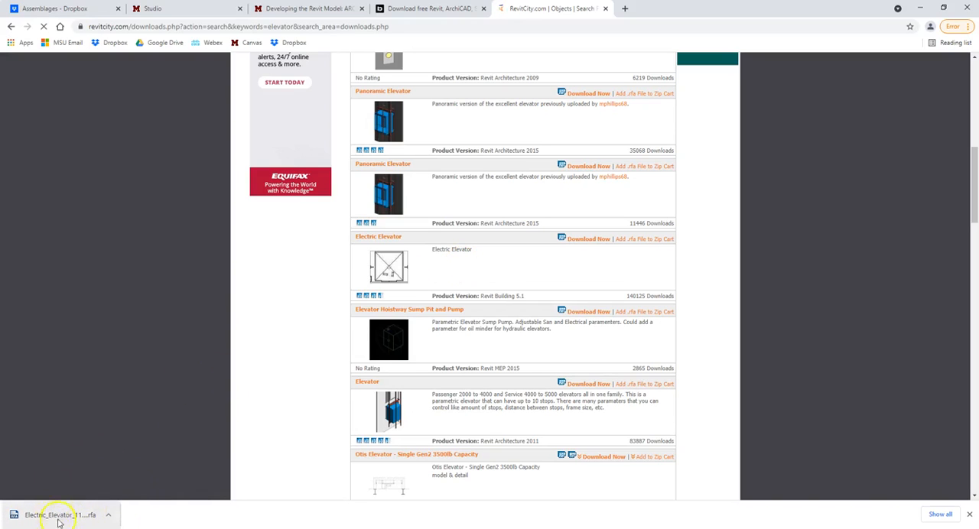
click(59, 514)
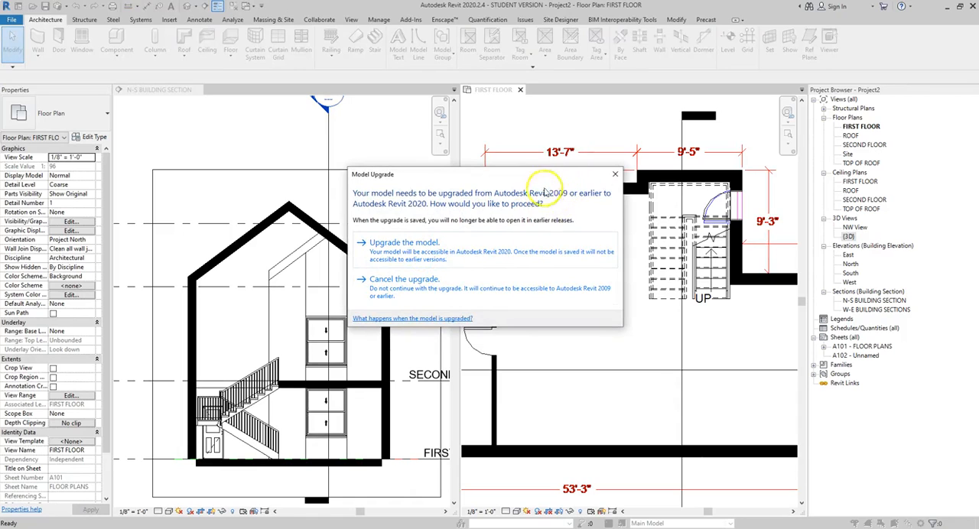
mouse_move(427, 208)
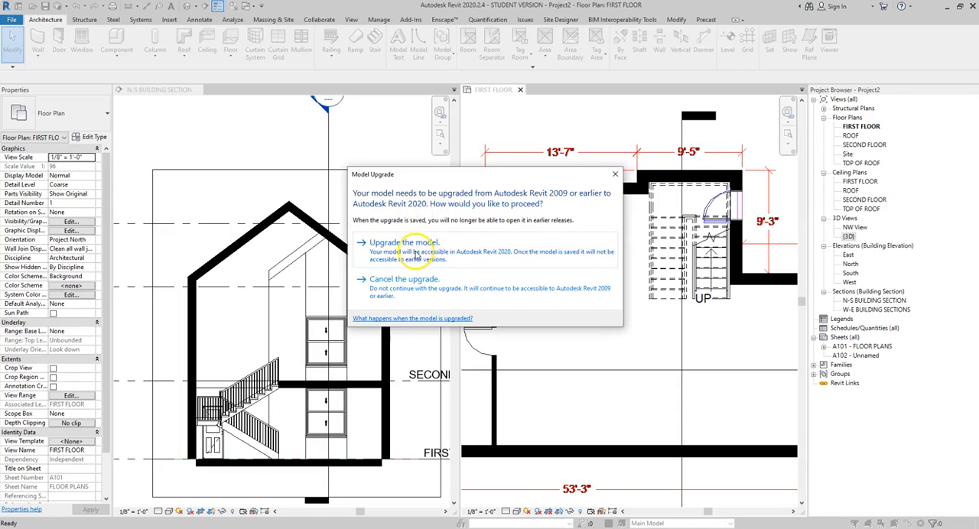
Upgrade the Revit 2009 electric elevator family so it opens in Revit 2020
click(401, 242)
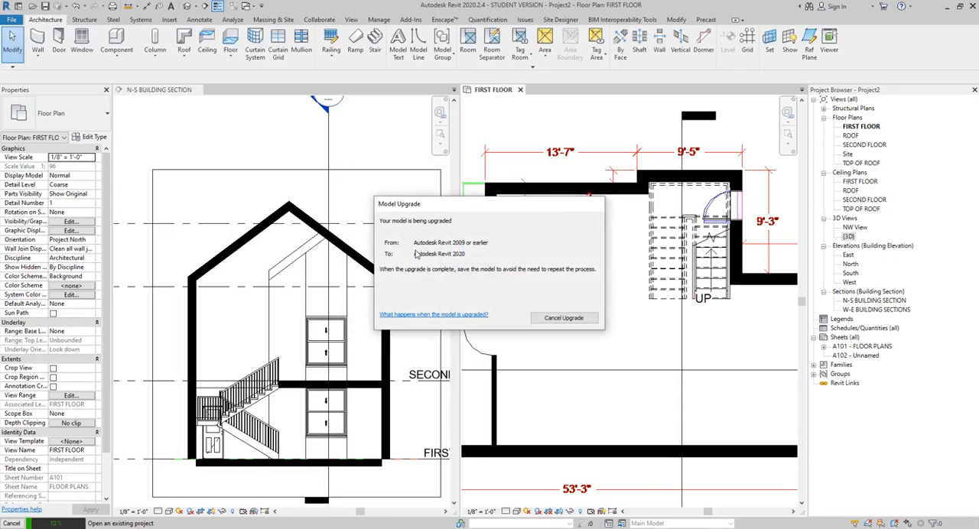
click(563, 318)
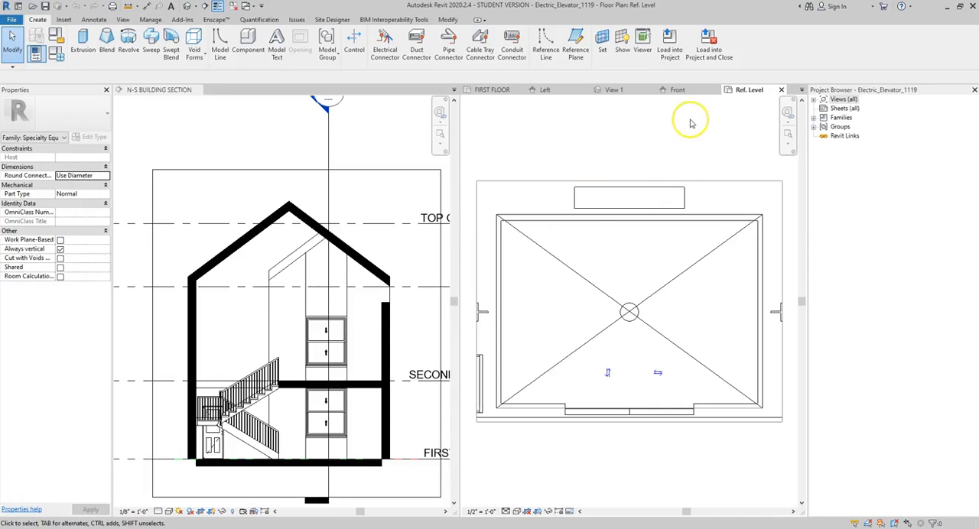
mouse_move(673, 147)
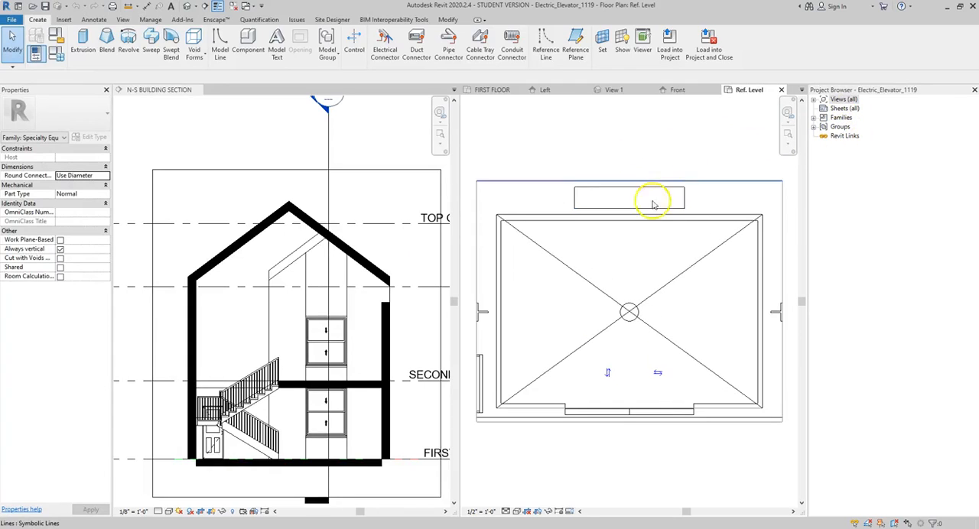
mouse_move(615, 90)
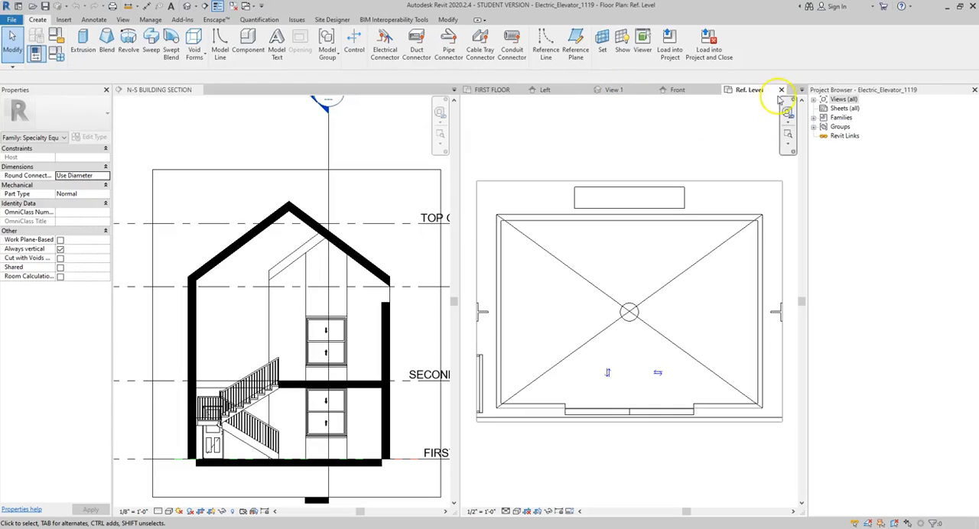
Review the elevator family in its 3D View 1, then load it into the house project
click(780, 90)
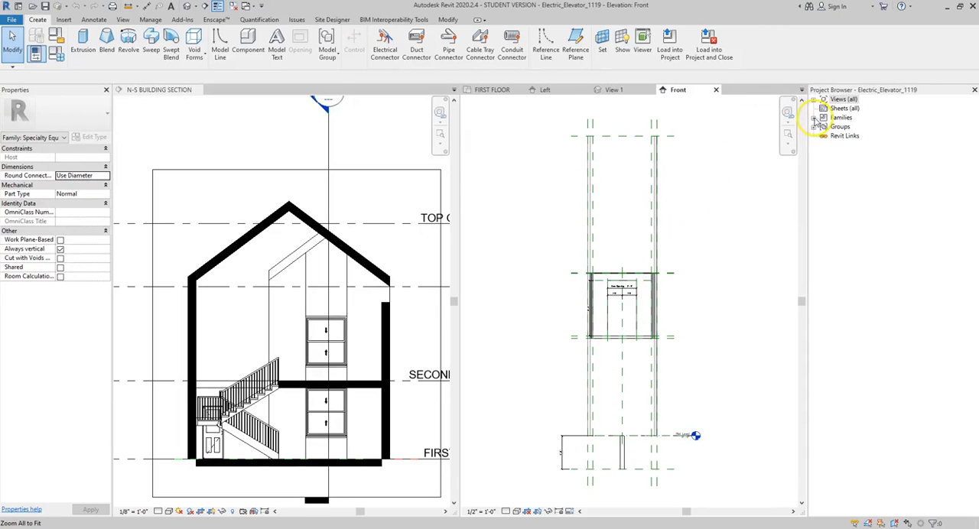
click(823, 97)
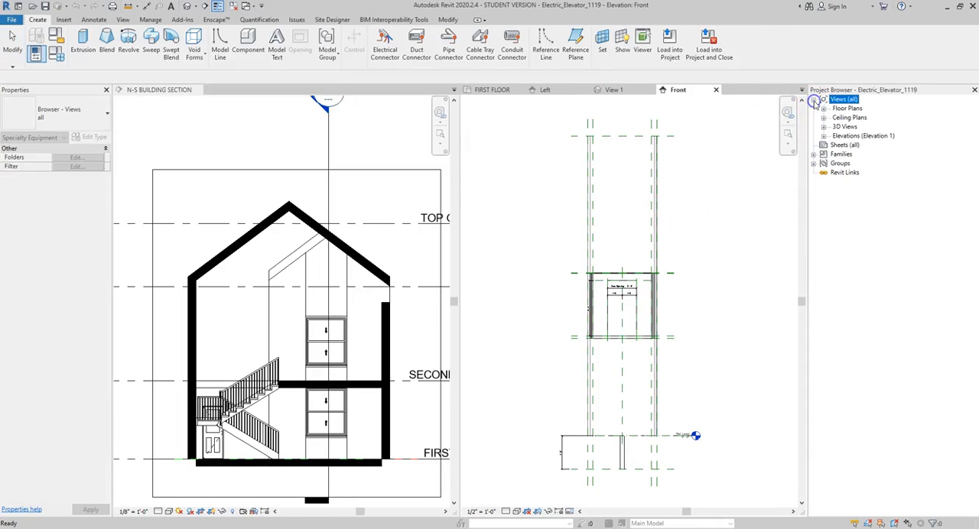
click(850, 134)
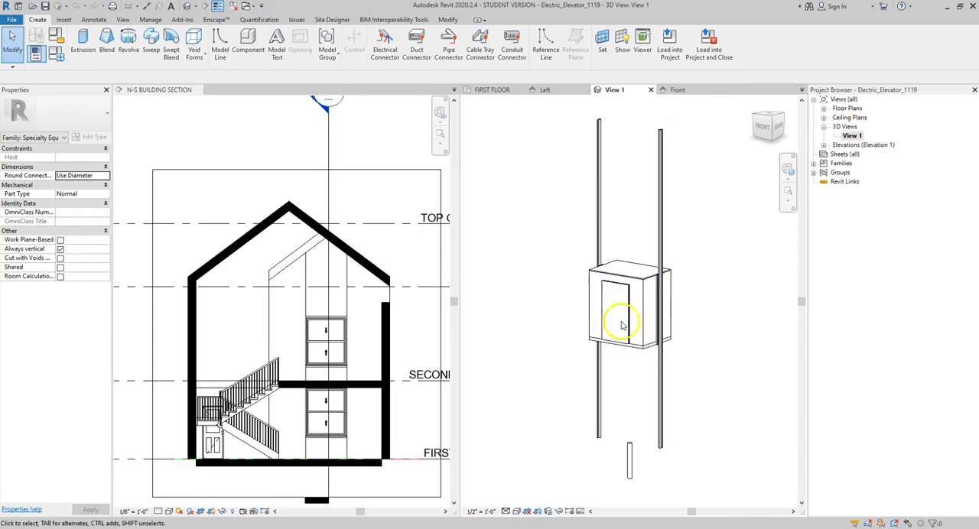
mouse_move(676, 157)
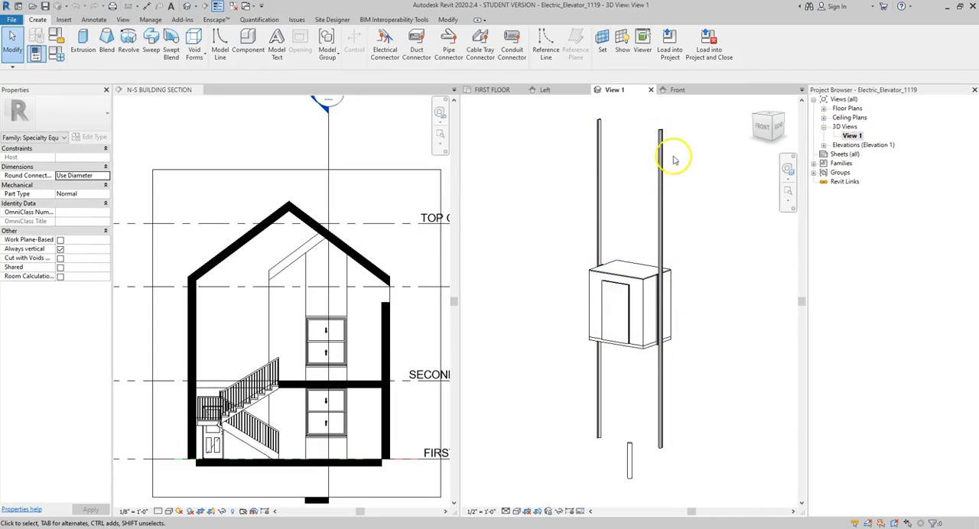
mouse_move(706, 43)
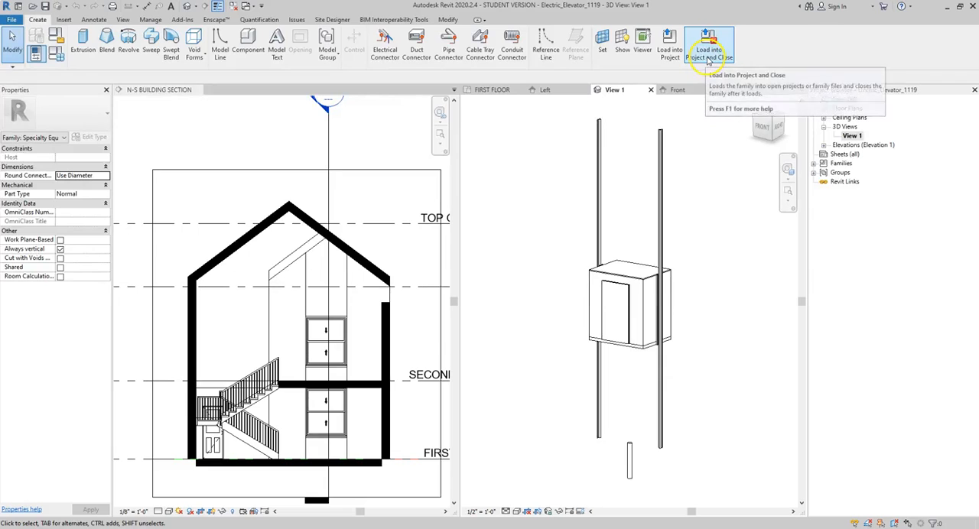
click(710, 45)
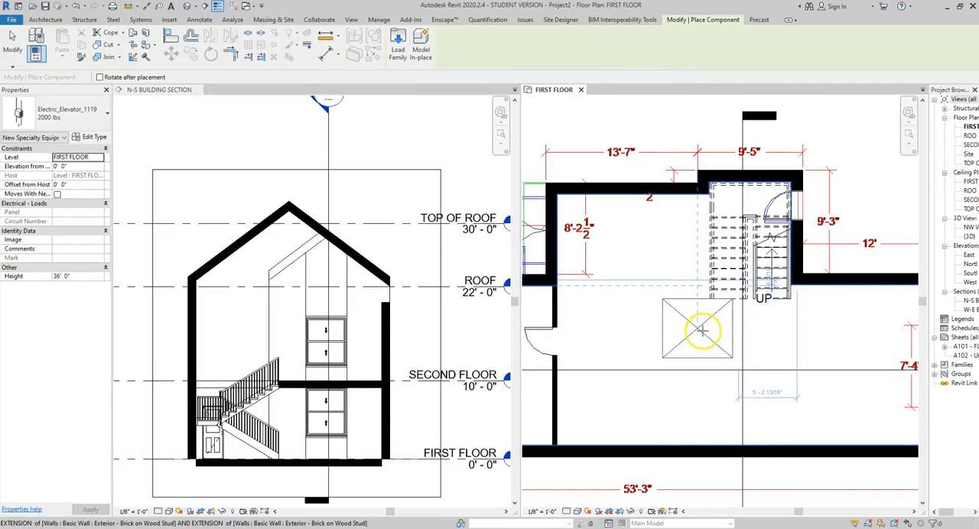
Place the electric elevator beside the stair near the top wall of the first floor plan
drag(695, 329, 845, 355)
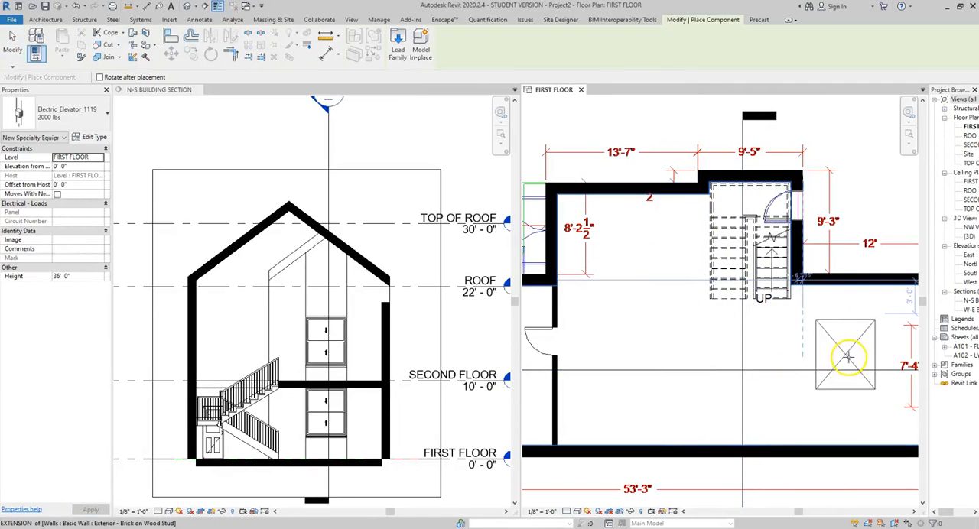
drag(844, 355, 654, 229)
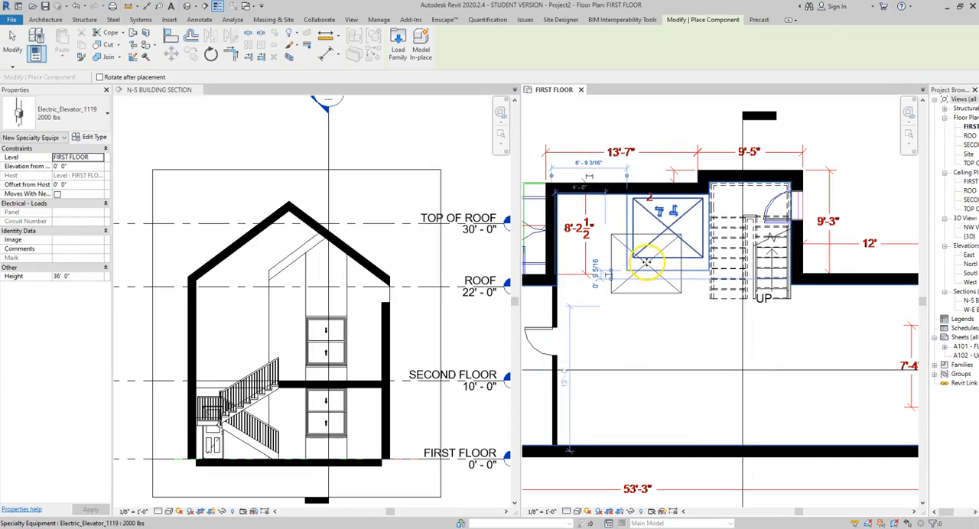
key(Escape)
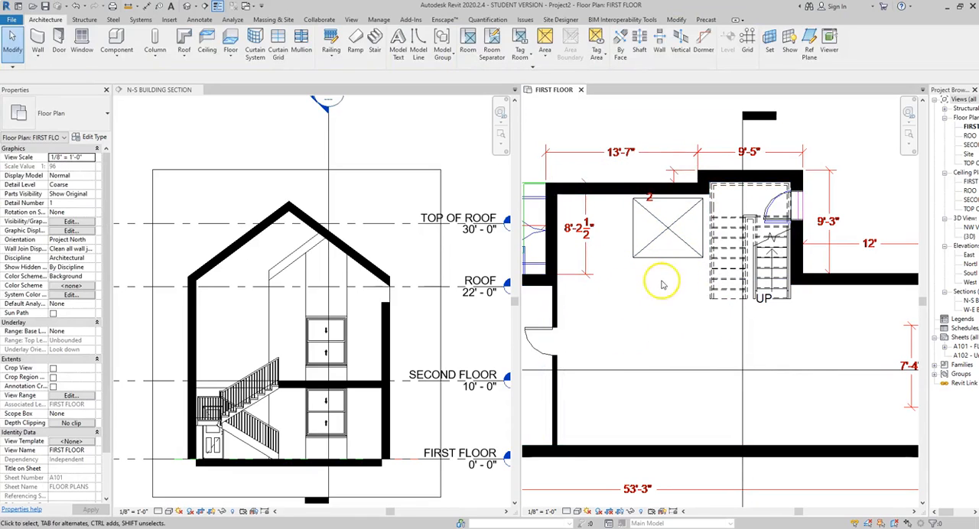
click(667, 230)
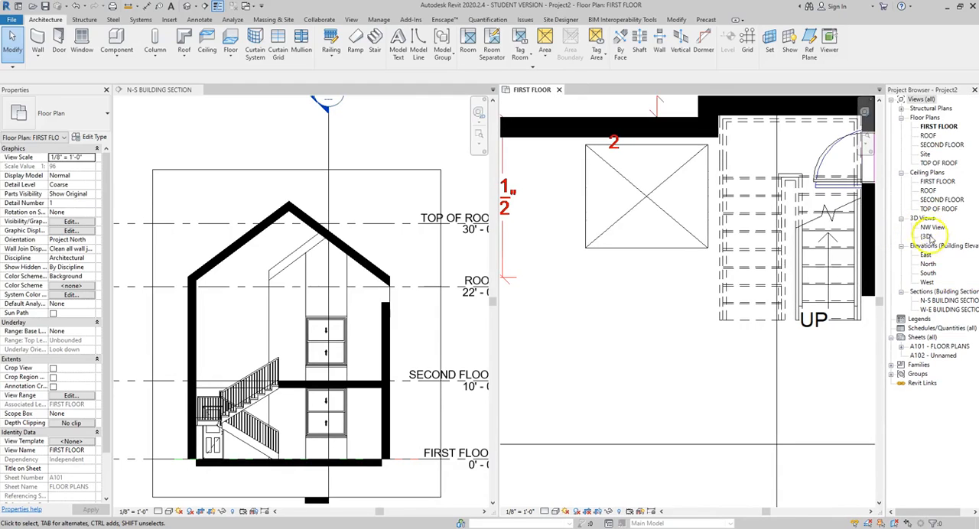
Check the placed elevator in the house 3D view, then return to the first floor plan
double_click(925, 235)
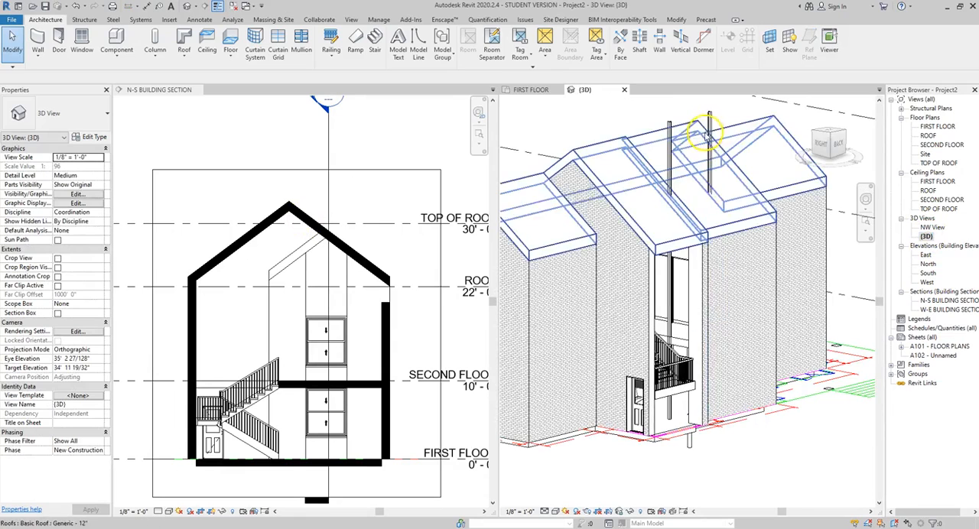
mouse_move(706, 149)
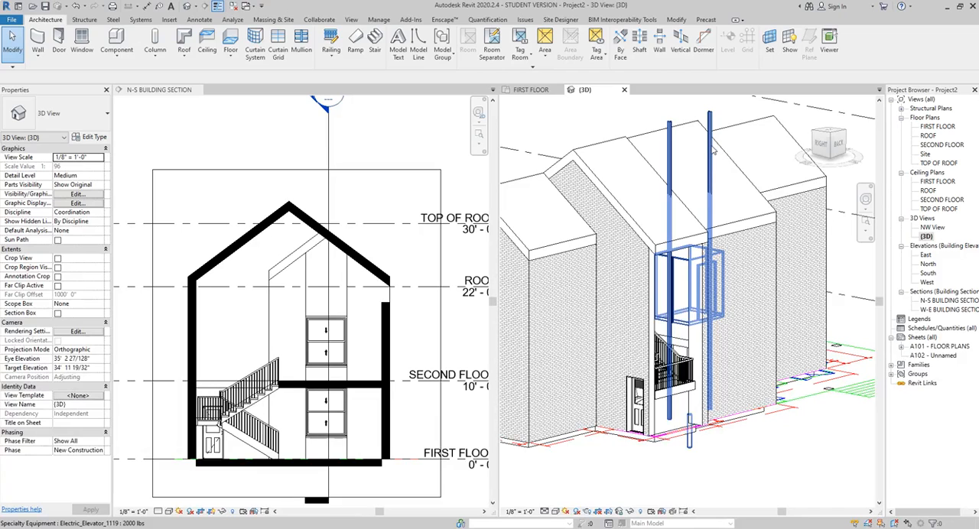
click(688, 268)
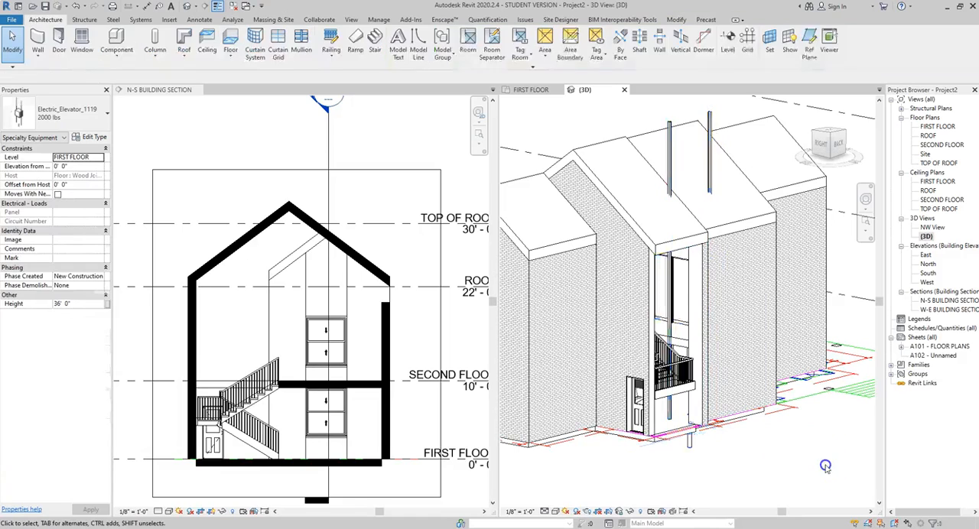
click(529, 90)
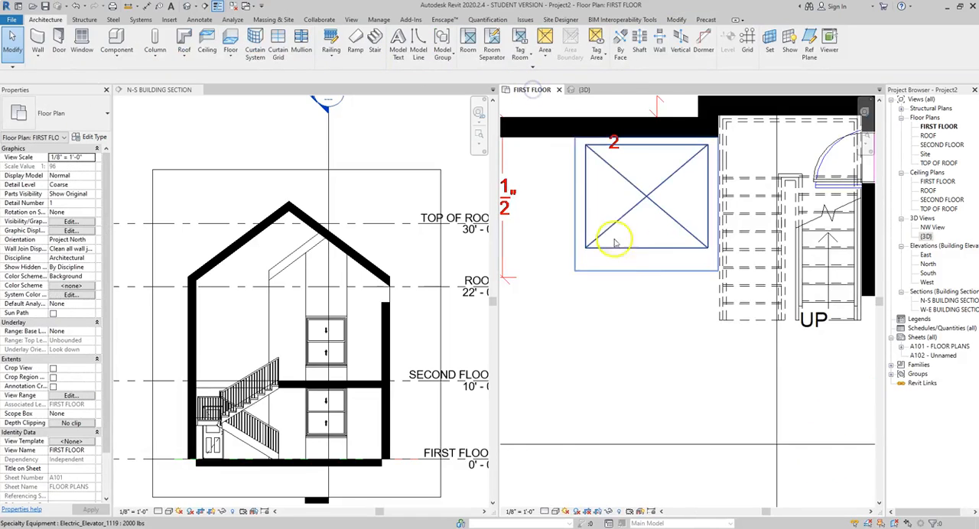
click(645, 222)
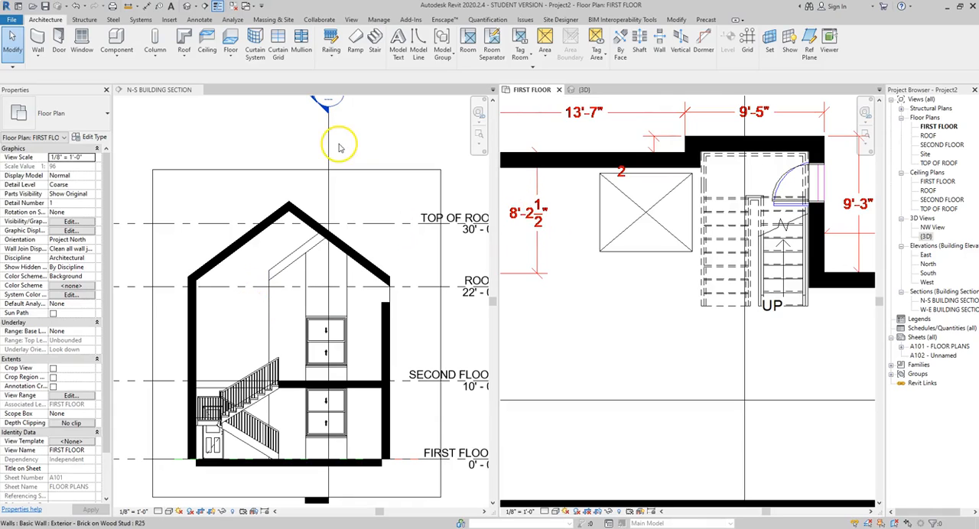
mouse_move(180, 84)
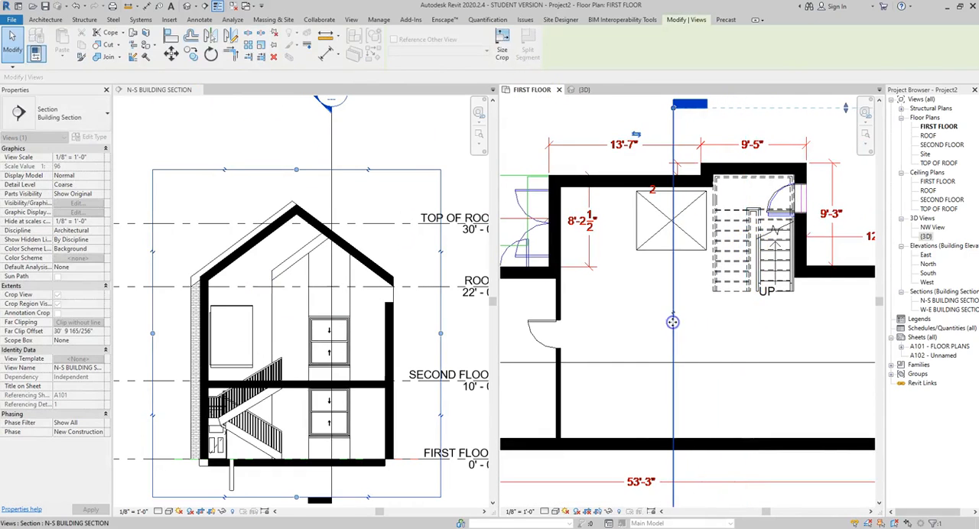
Select the building section line and start a shaft opening from the Architecture tools
click(230, 337)
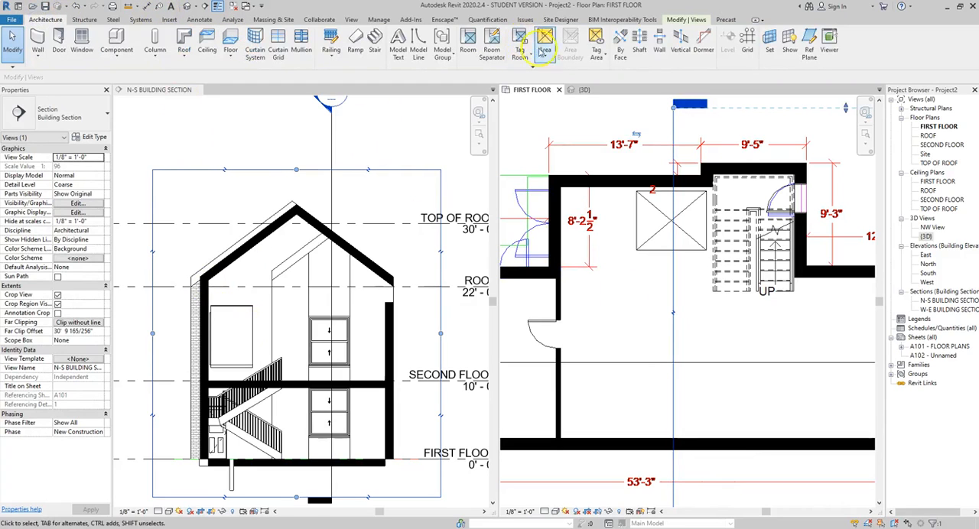
click(639, 45)
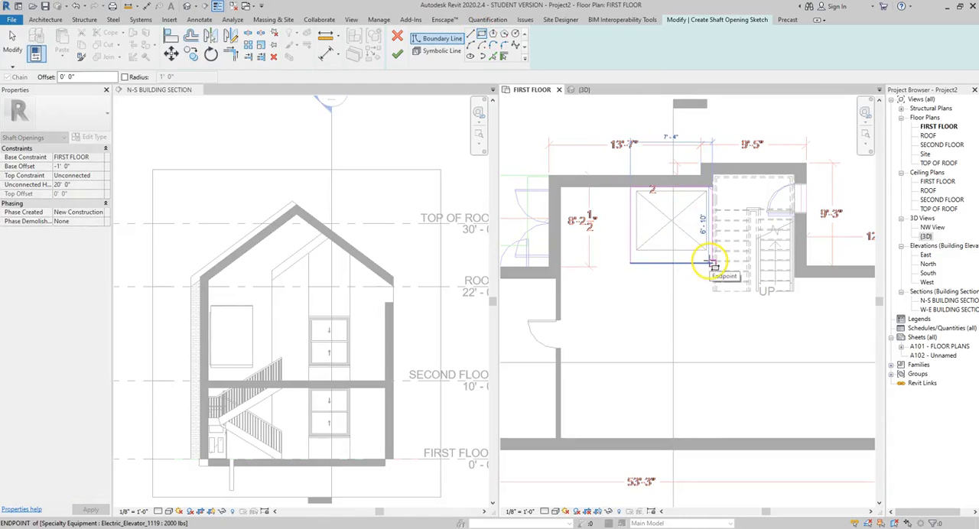
Snap a shaft boundary corner to the elevator's edge to complete the opening
click(711, 263)
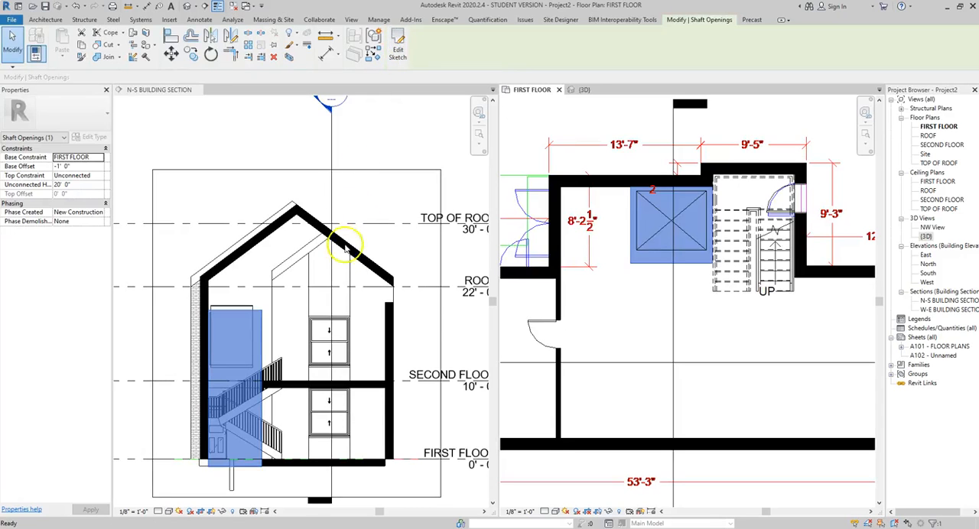
mouse_move(257, 316)
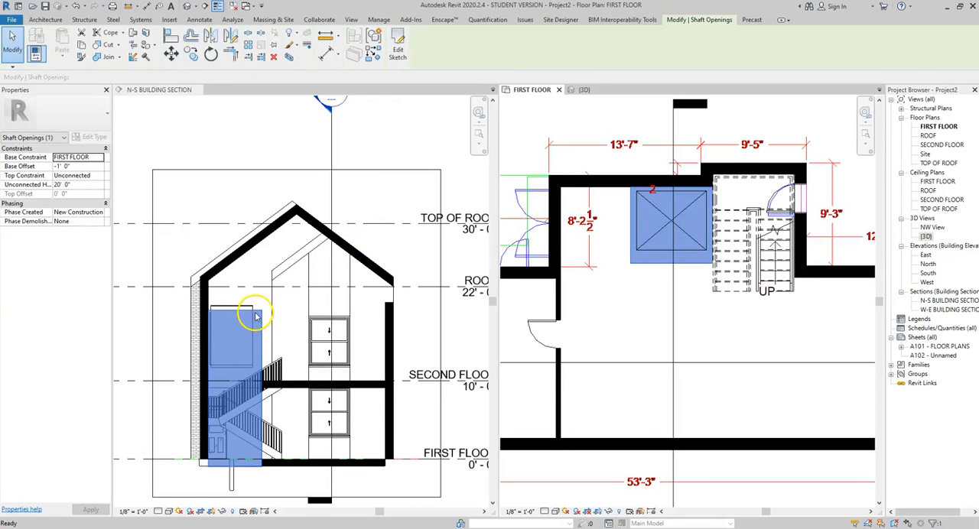
mouse_move(247, 492)
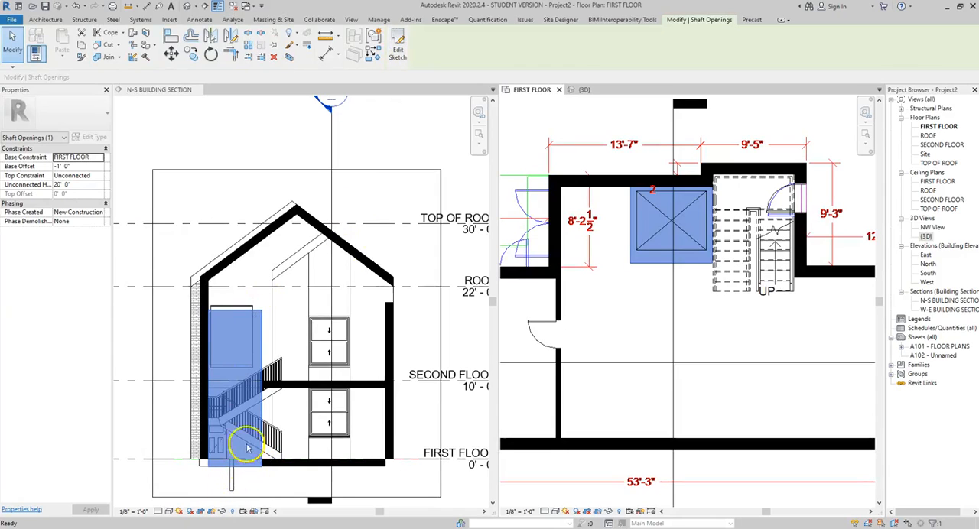
mouse_move(266, 339)
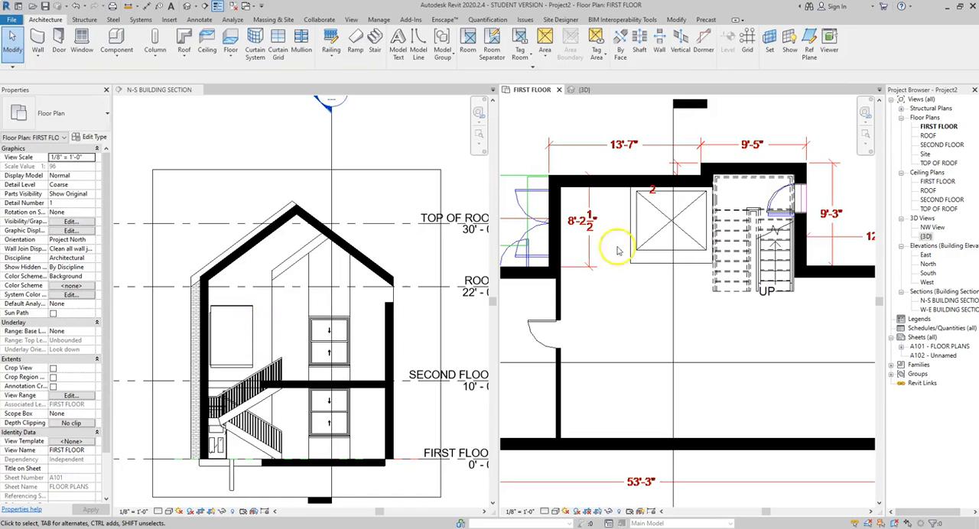
Window-select around the shaft and filter the selection down to Shaft Openings only
click(671, 222)
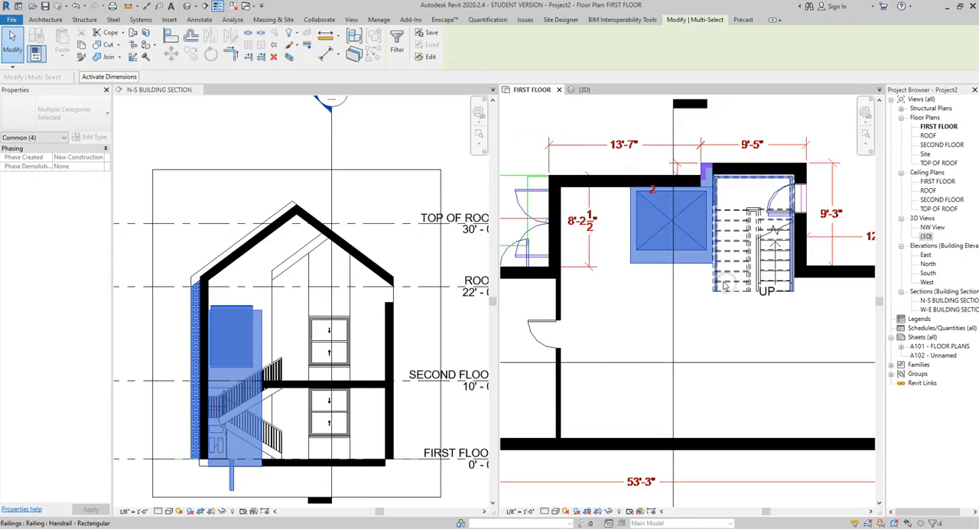
mouse_move(396, 39)
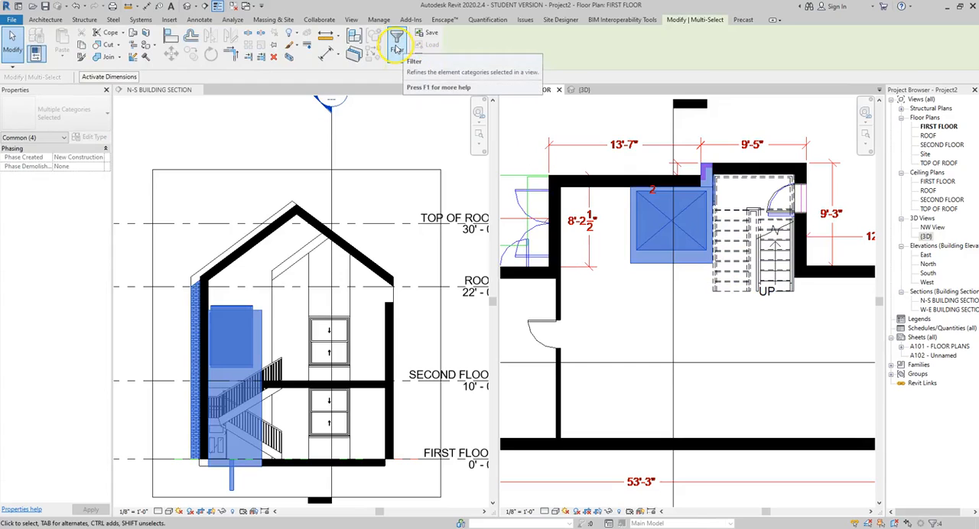
click(397, 40)
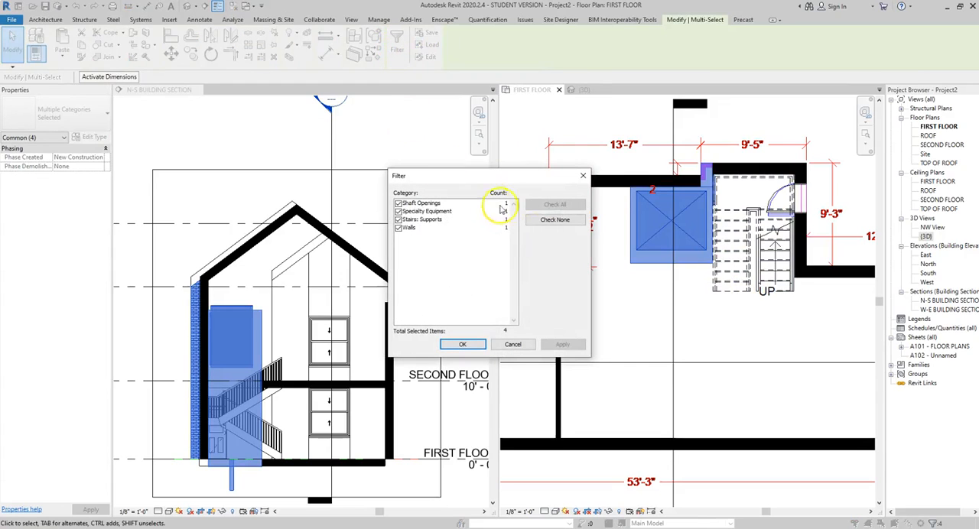
click(553, 221)
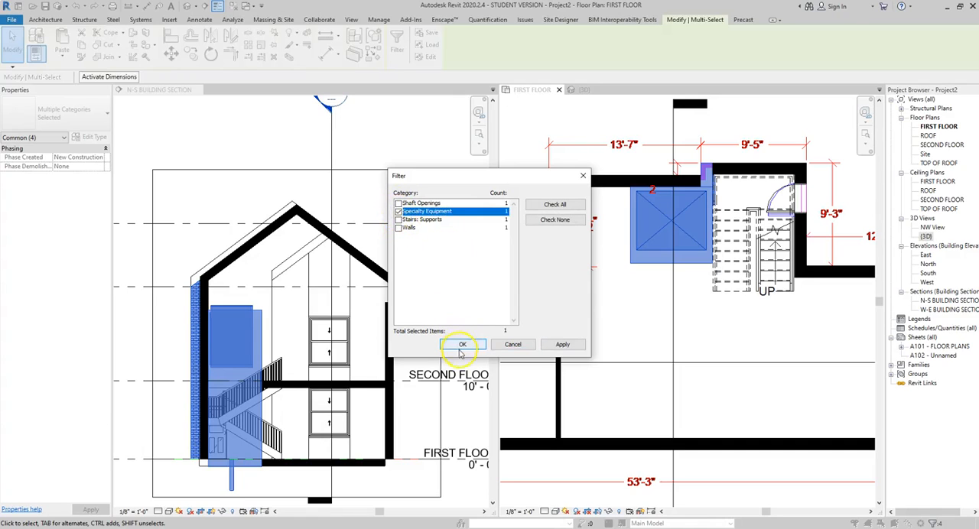
click(398, 211)
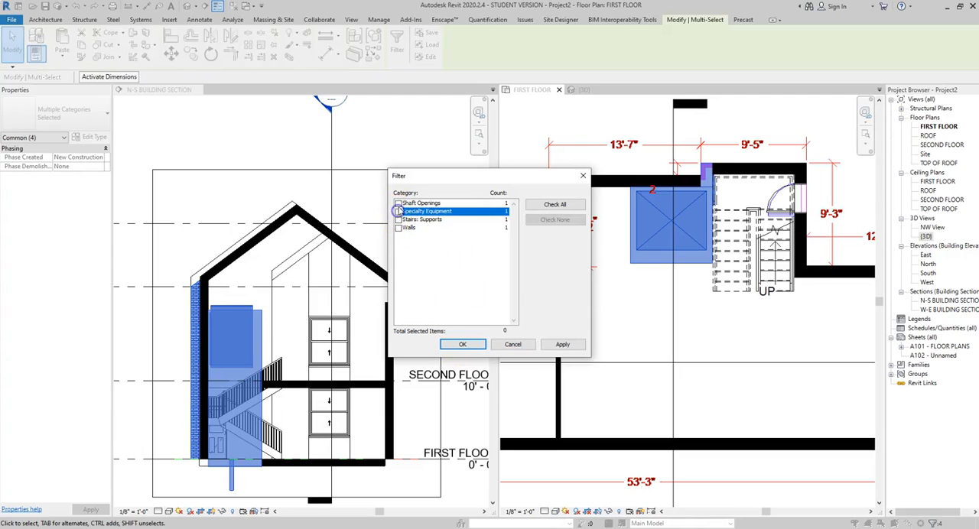
click(462, 345)
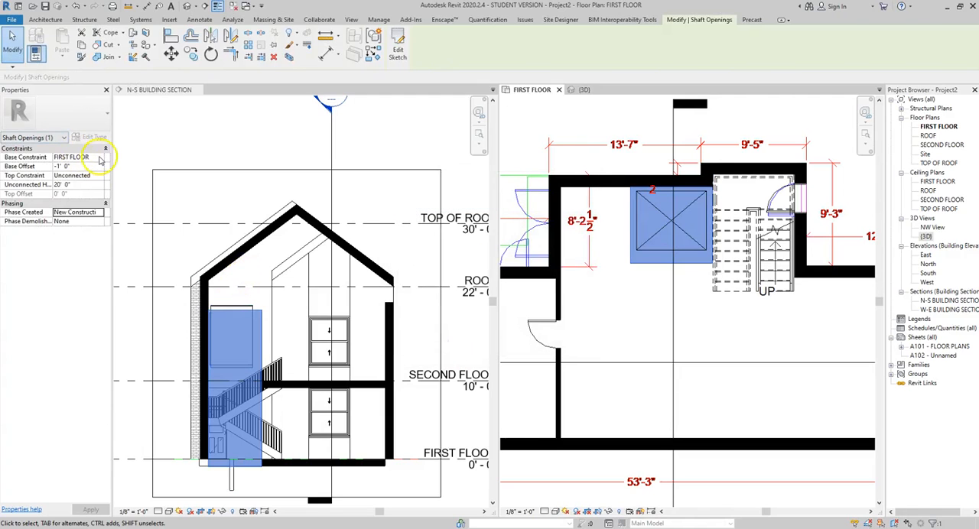
Set the shaft opening's Top Constraint to an Up to level option in Properties
click(98, 175)
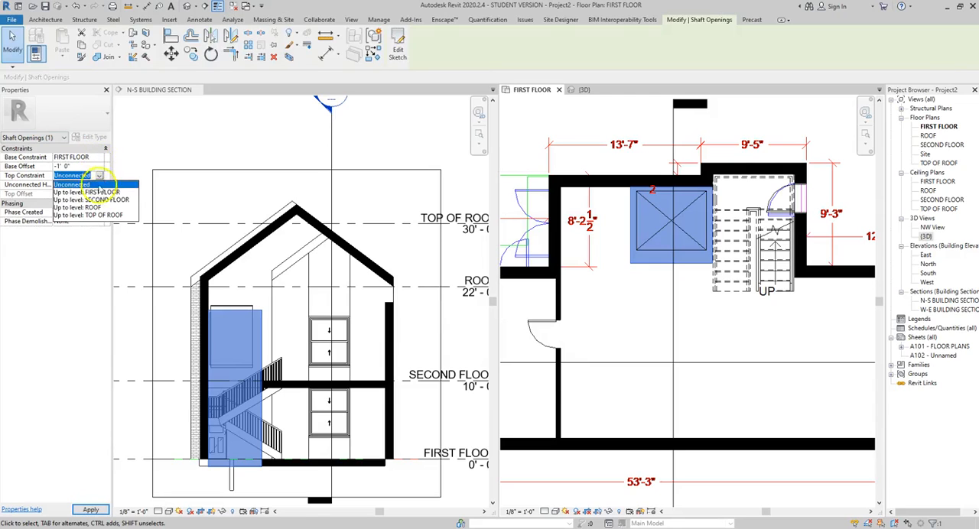
click(87, 214)
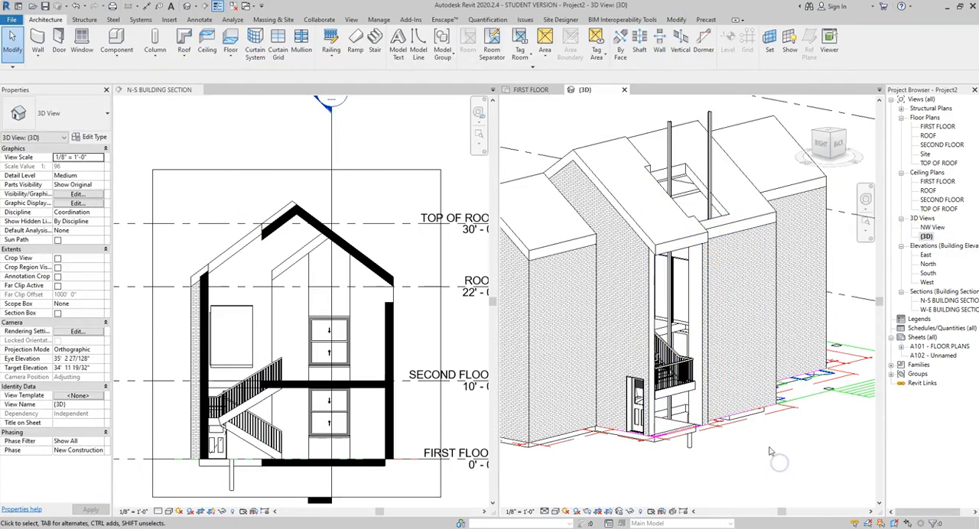
Activate the {3D} house view to review the elevator and its shaft
click(659, 358)
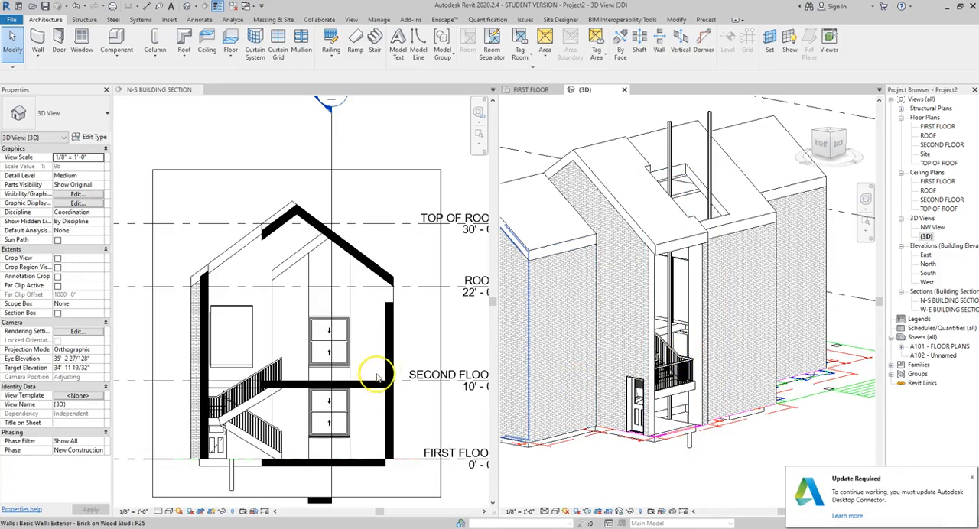
mouse_move(466, 318)
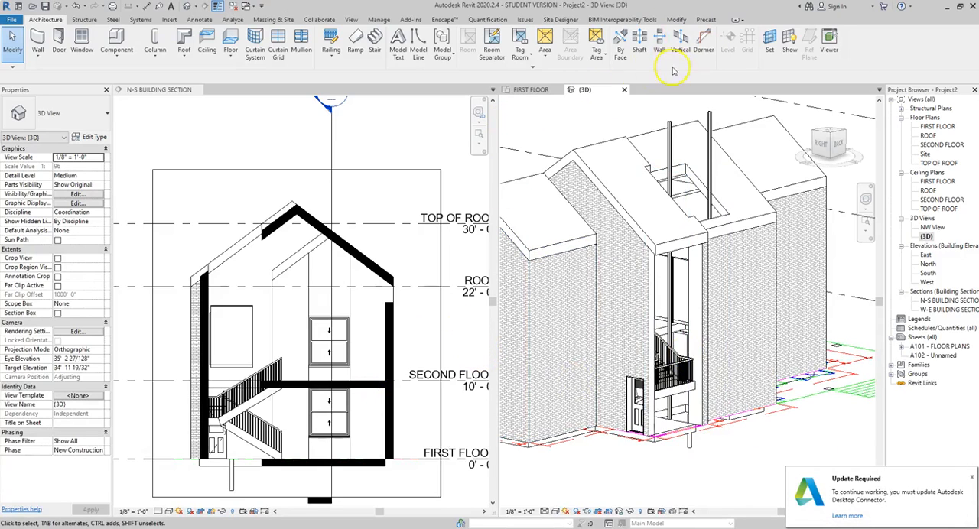
mouse_move(590, 465)
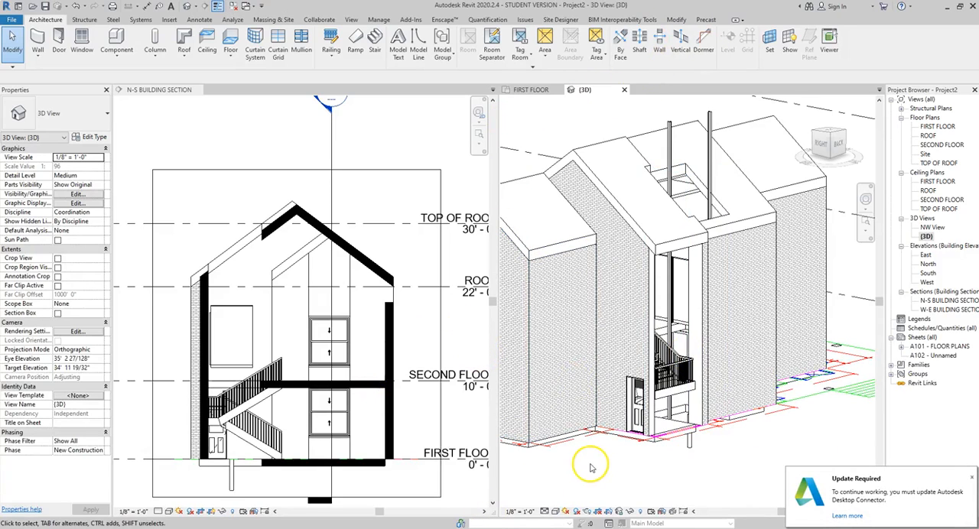
mouse_move(34, 488)
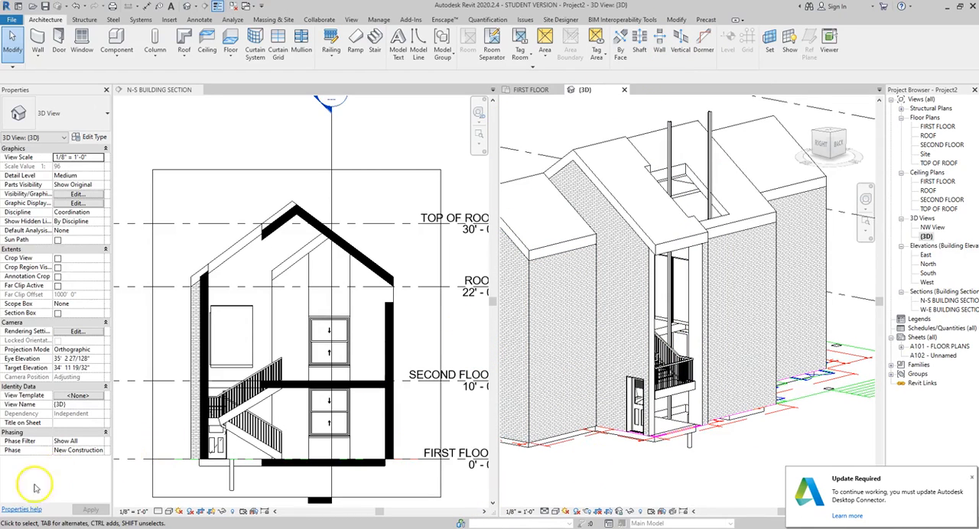